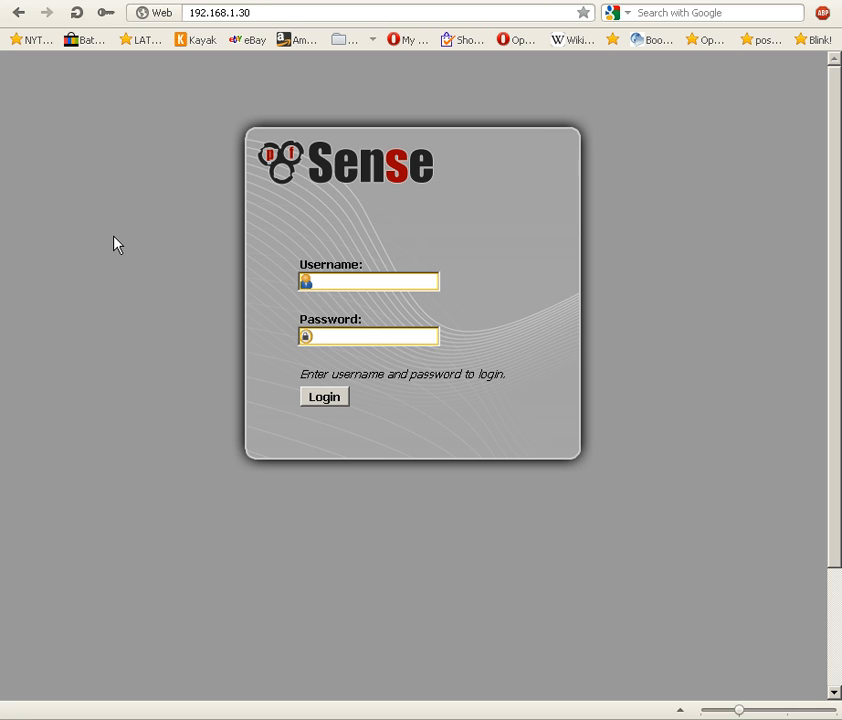
{"action": "mouse_move", "coordinate": [128, 252]}
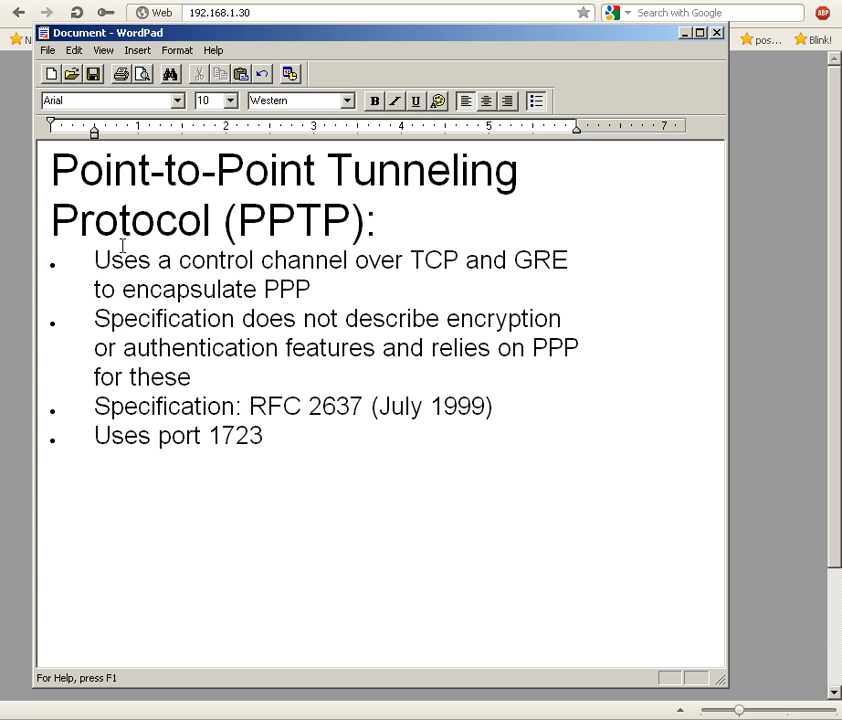
Step: Review the WordPad notes on PPTP (port 1723, RFC 2637) before returning to the pfSense login
{"action": "left_click", "coordinate": [264, 436]}
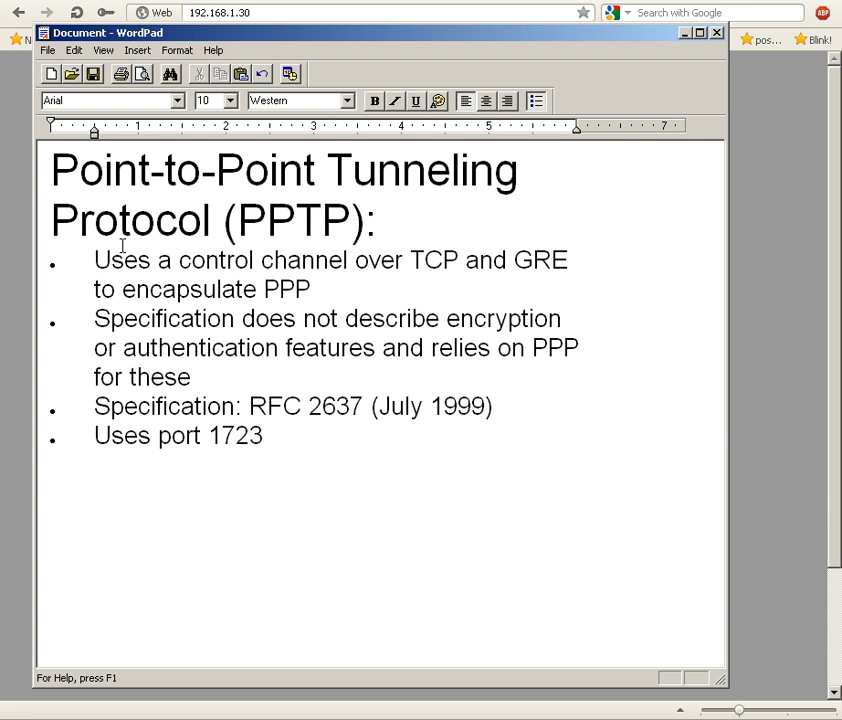
{"action": "left_click", "coordinate": [264, 436]}
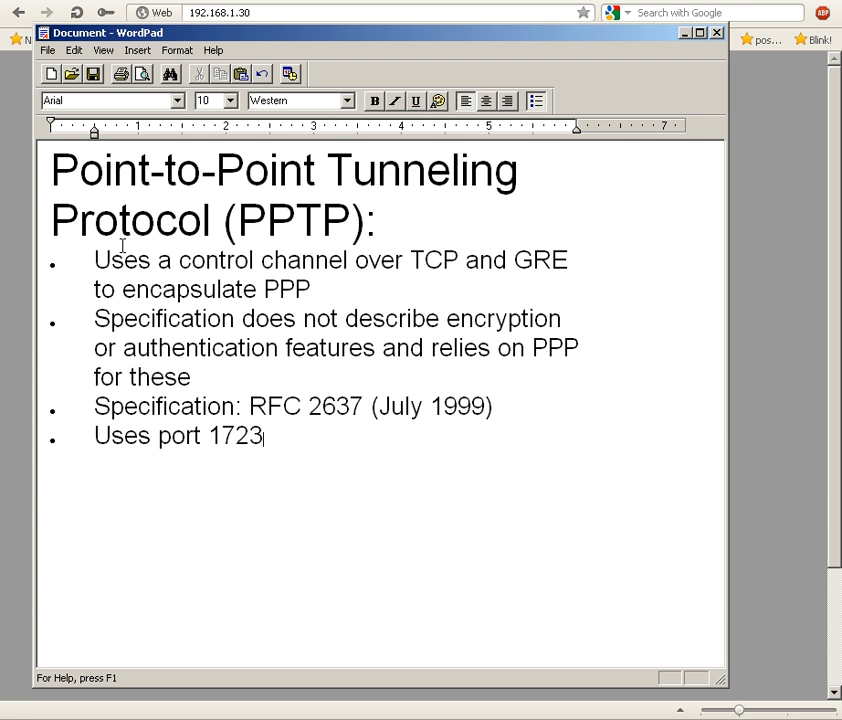
{"action": "mouse_move", "coordinate": [280, 412]}
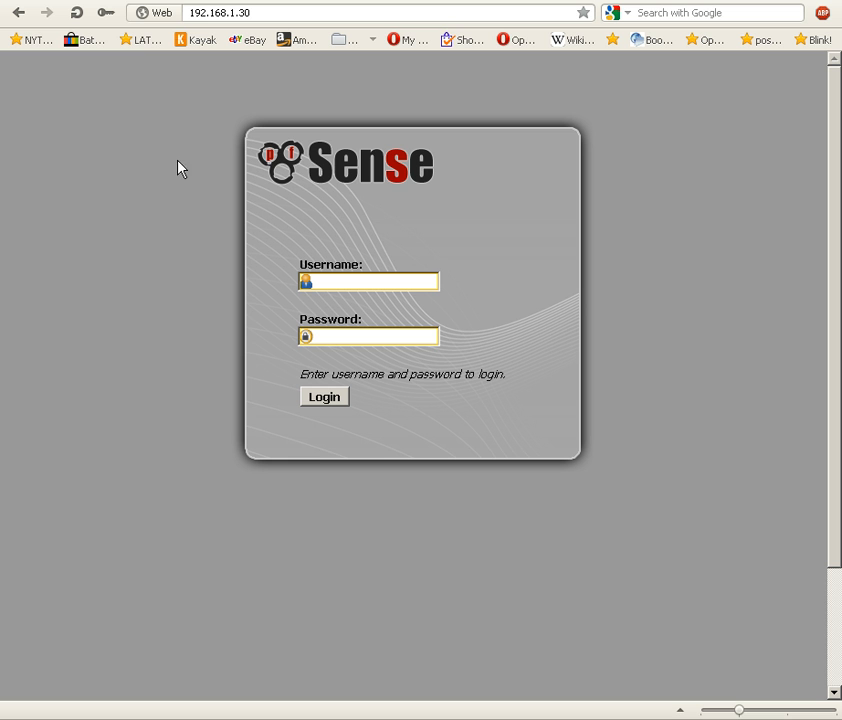
{"action": "mouse_move", "coordinate": [108, 22]}
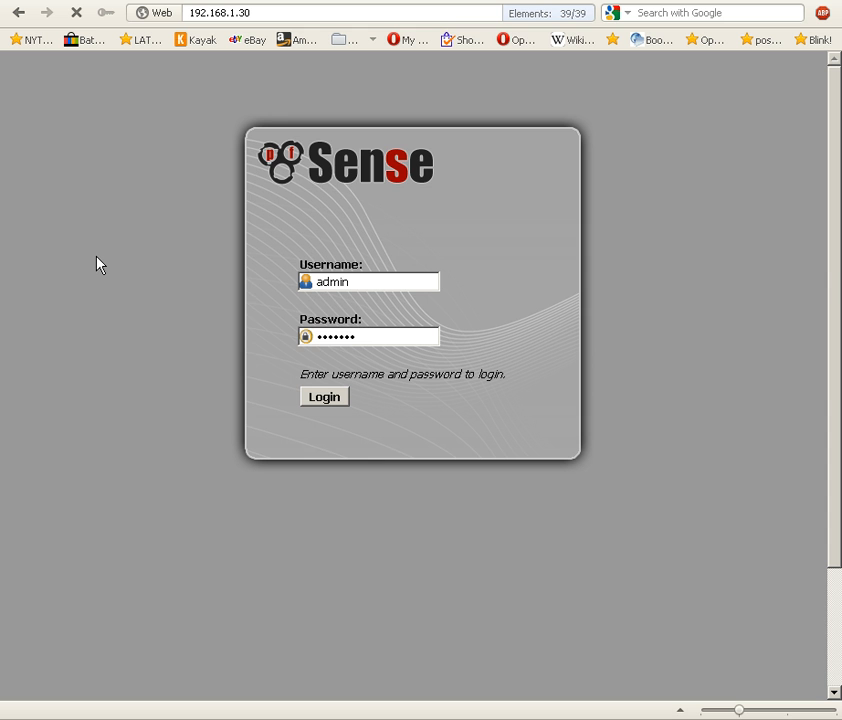
Step: Log in to pfSense as admin and navigate to VPN > PPTP
{"action": "left_click", "coordinate": [324, 396]}
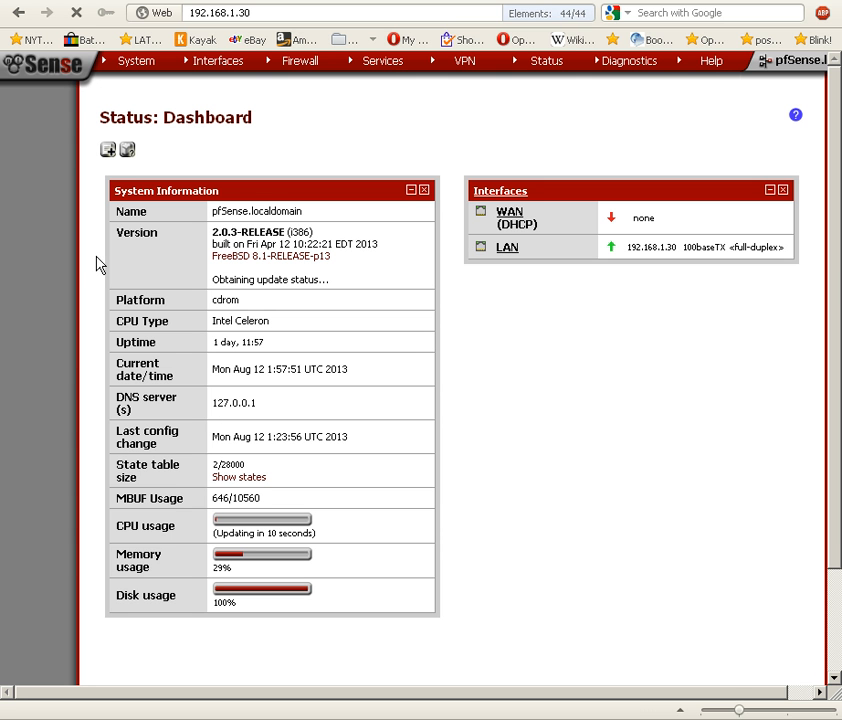
{"action": "mouse_move", "coordinate": [676, 412]}
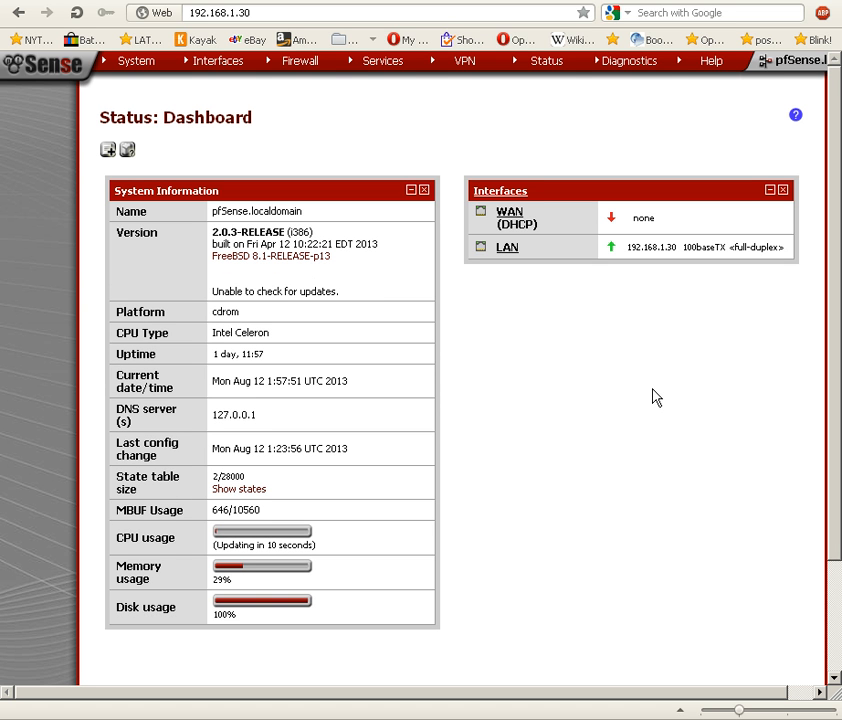
{"action": "mouse_move", "coordinate": [470, 92]}
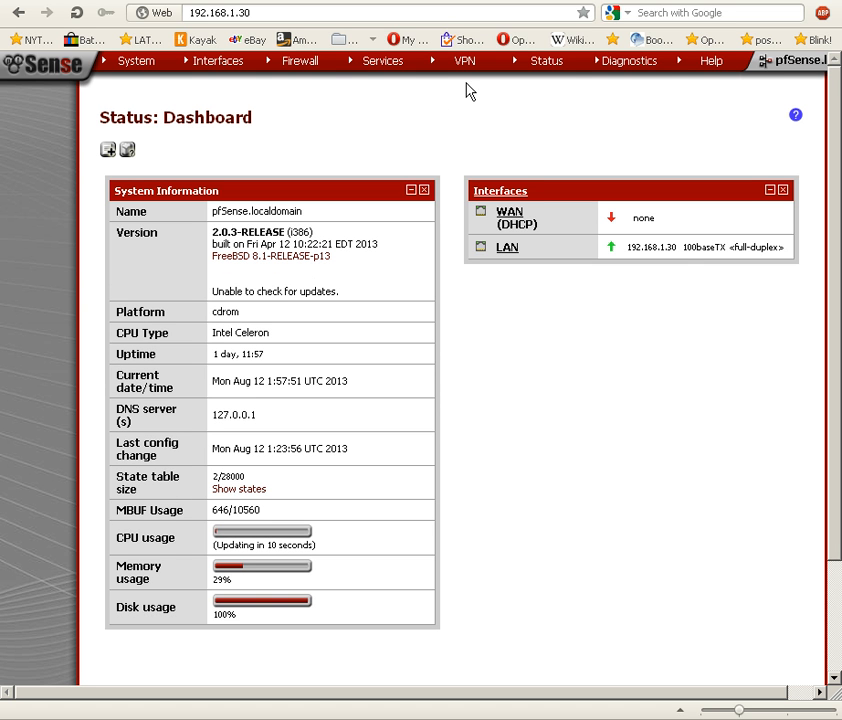
{"action": "mouse_move", "coordinate": [494, 90]}
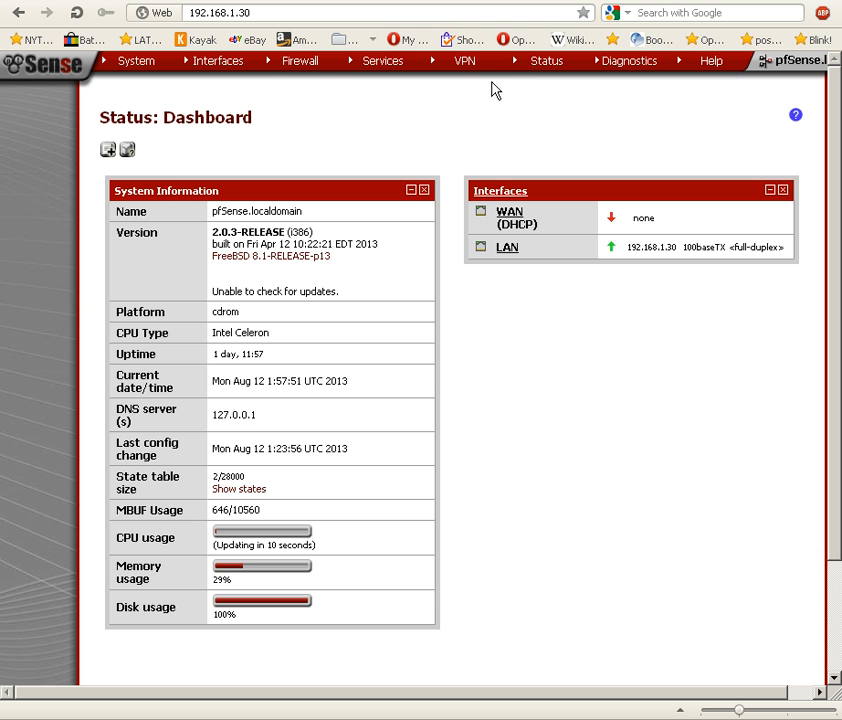
{"action": "left_click", "coordinate": [464, 60]}
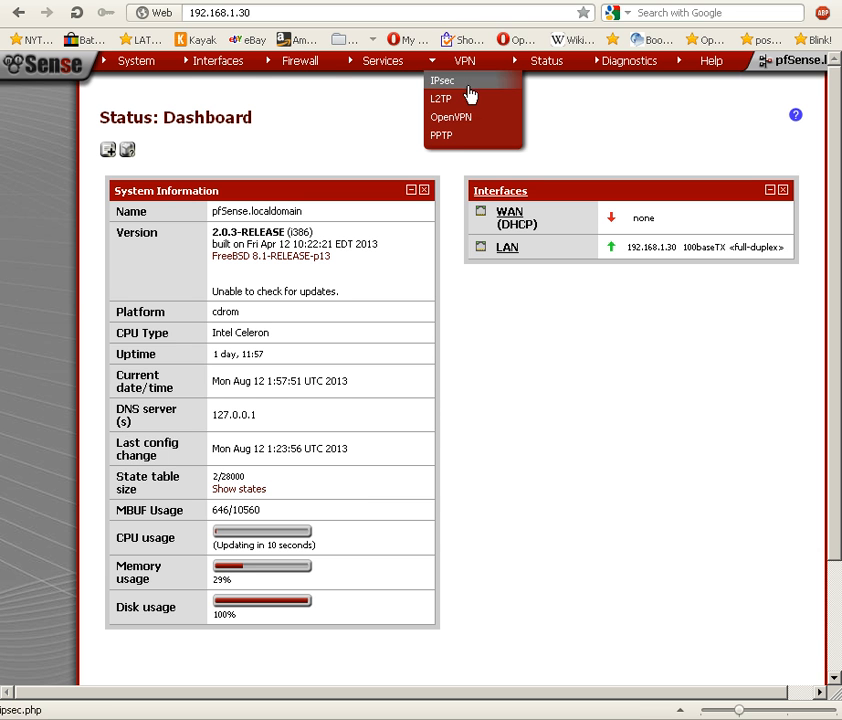
{"action": "mouse_move", "coordinate": [454, 142]}
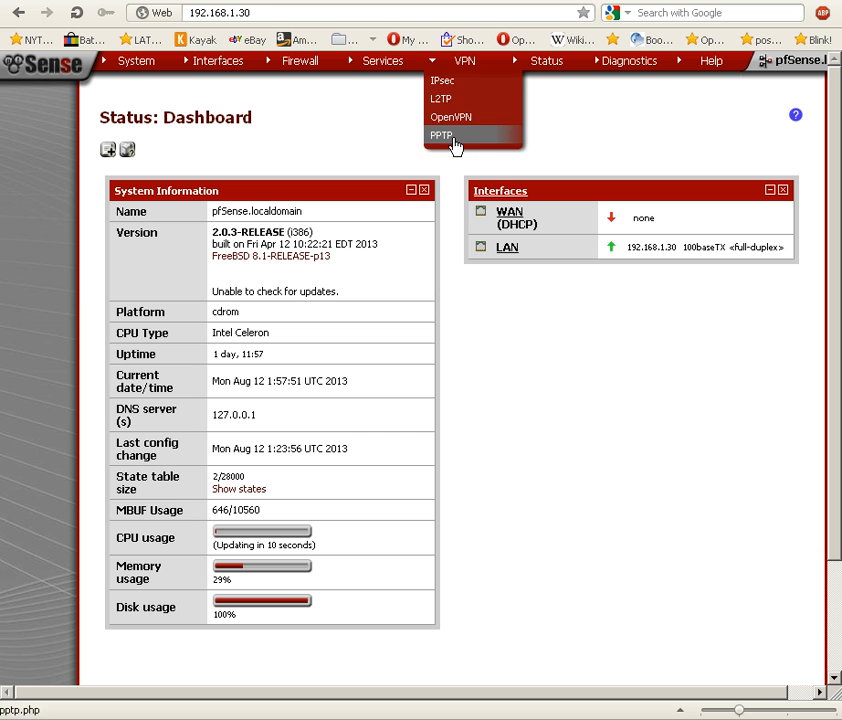
{"action": "left_click", "coordinate": [442, 136]}
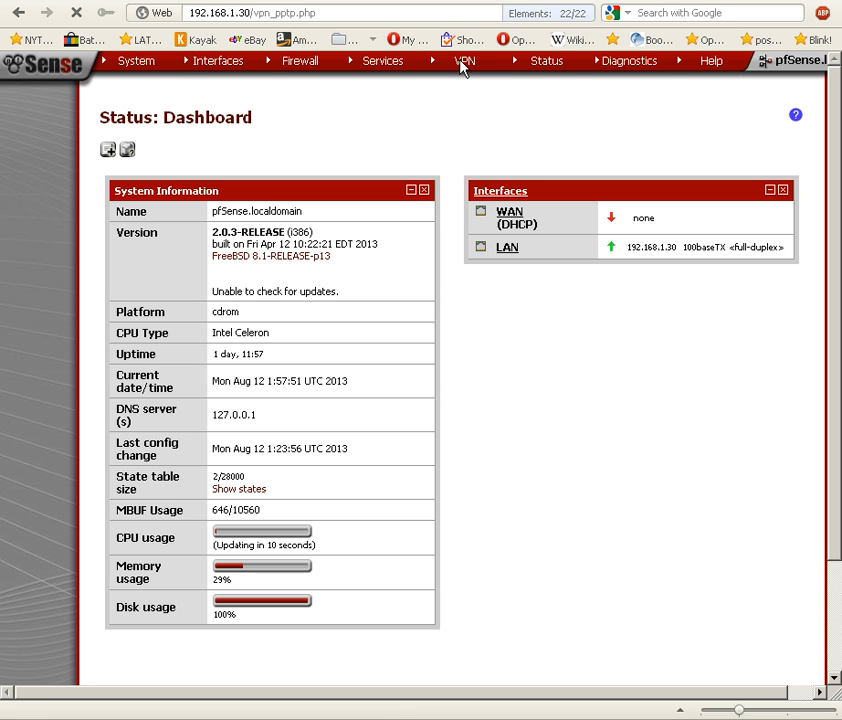
Step: Load the VPN: PPTP page with its warning that PPTP is no longer secure
{"action": "left_click", "coordinate": [464, 60]}
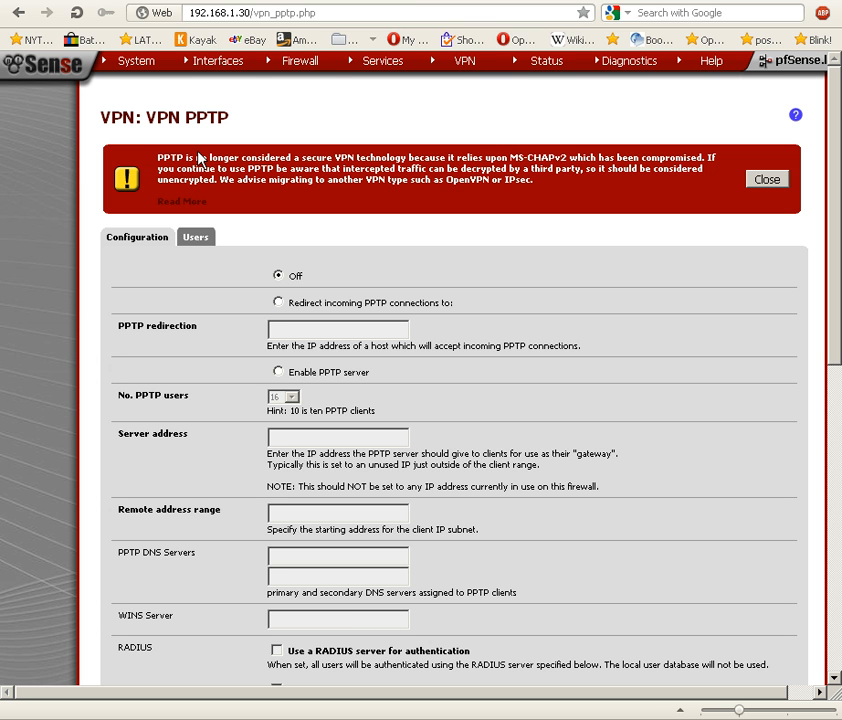
{"action": "mouse_move", "coordinate": [540, 168]}
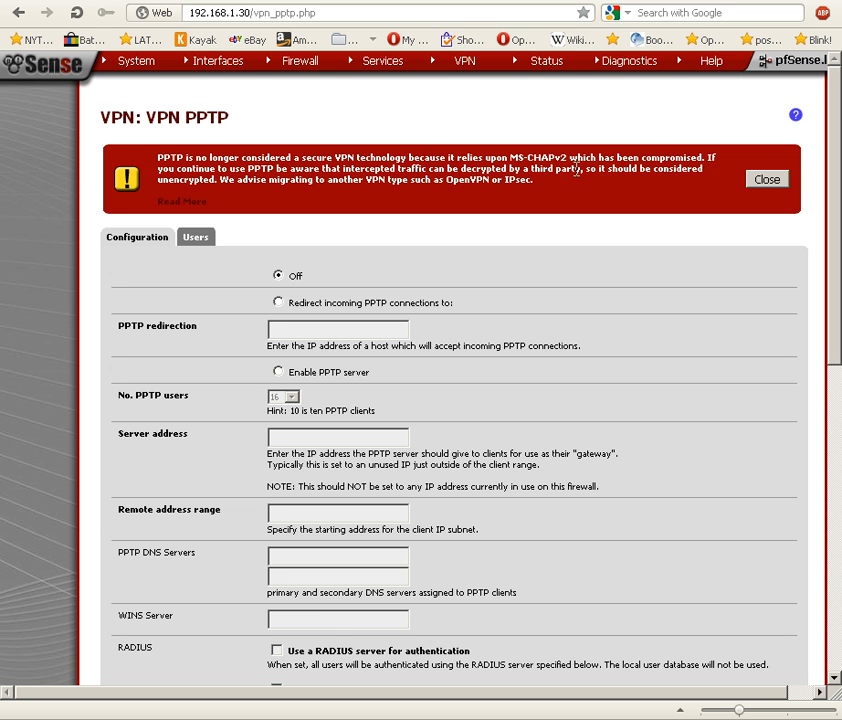
{"action": "mouse_move", "coordinate": [576, 162]}
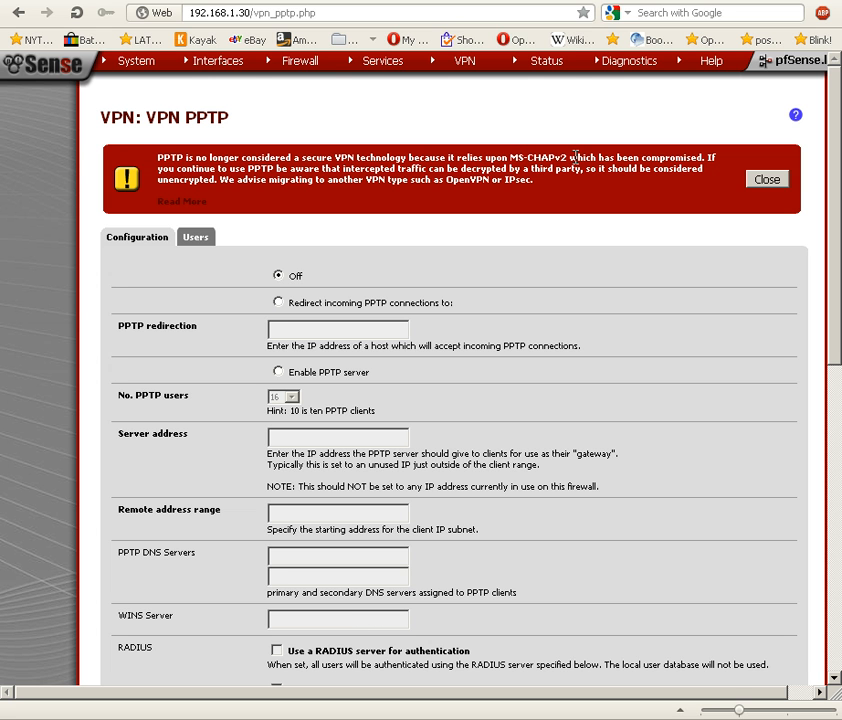
{"action": "mouse_move", "coordinate": [578, 168]}
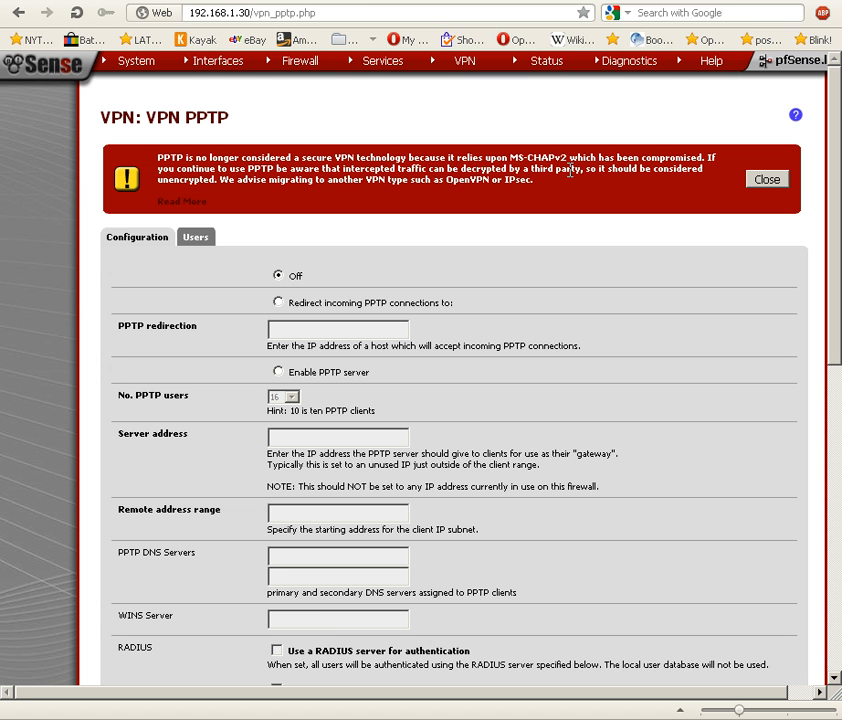
{"action": "mouse_move", "coordinate": [764, 174]}
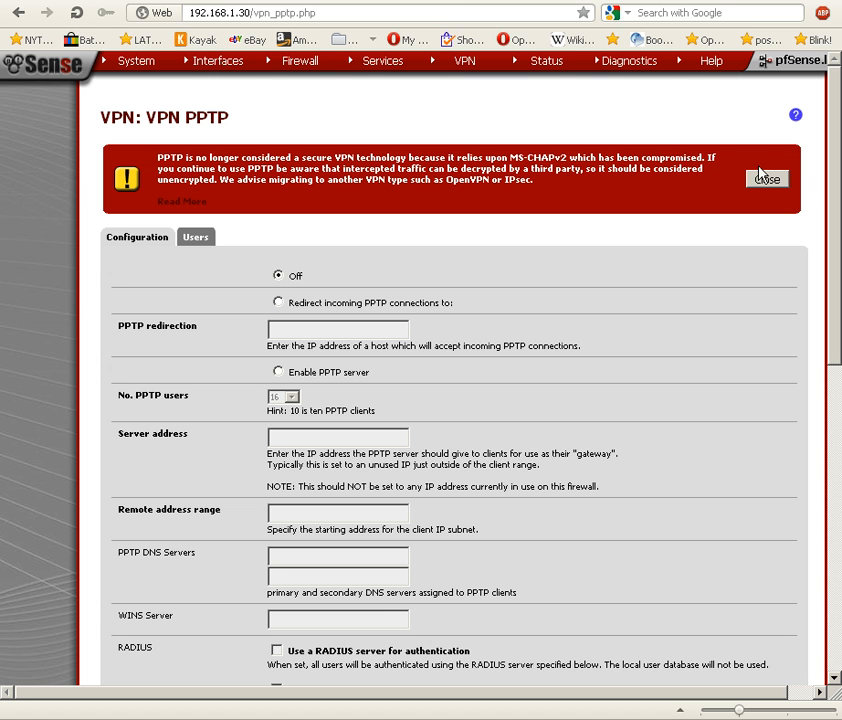
{"action": "mouse_move", "coordinate": [768, 180]}
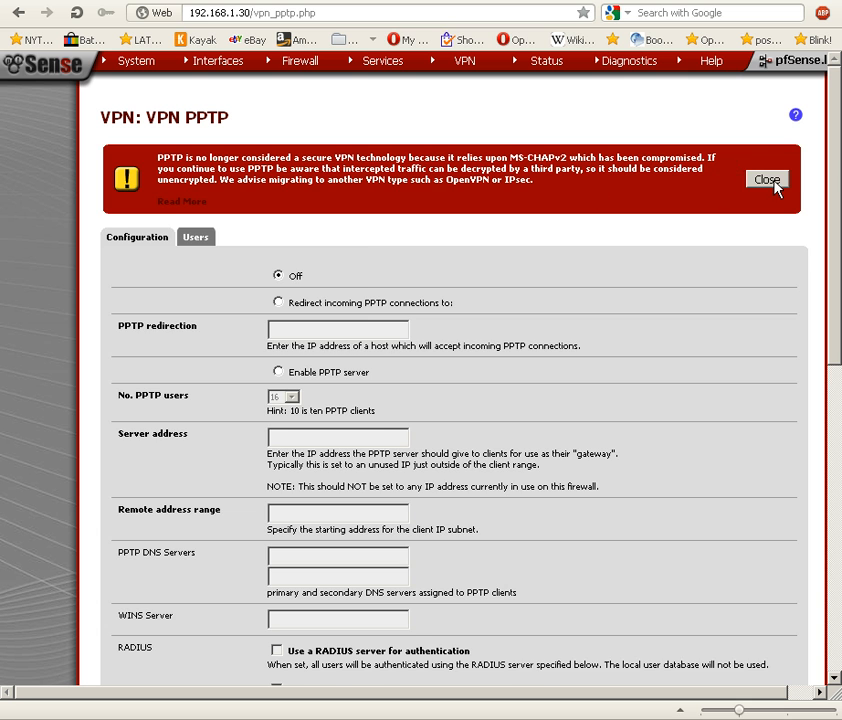
Step: Enable the PPTP server with server address 192.168.5.1 and remote range starting at 192.168.5.2
{"action": "left_click", "coordinate": [768, 180]}
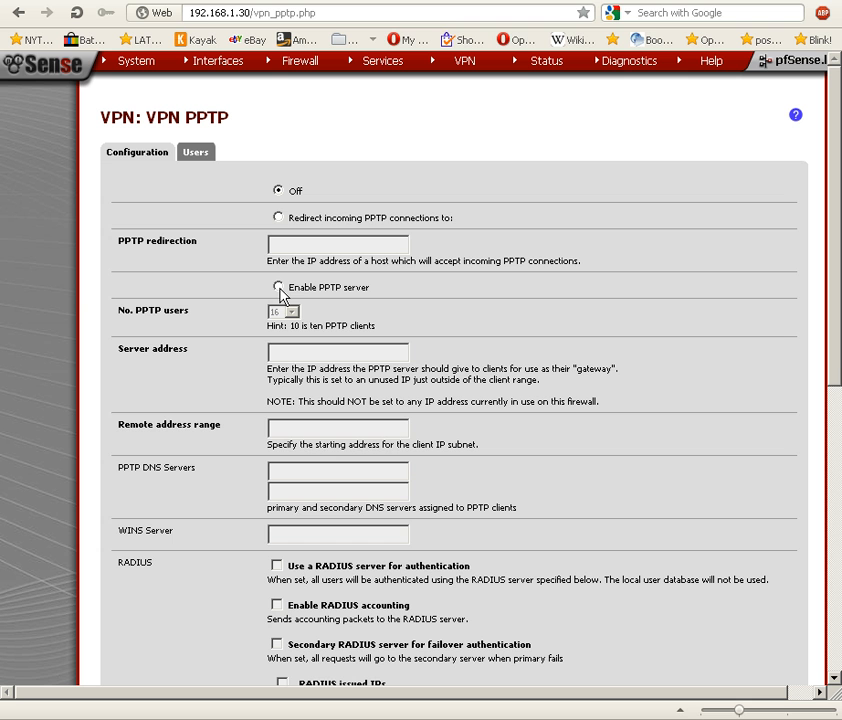
{"action": "left_click", "coordinate": [278, 288]}
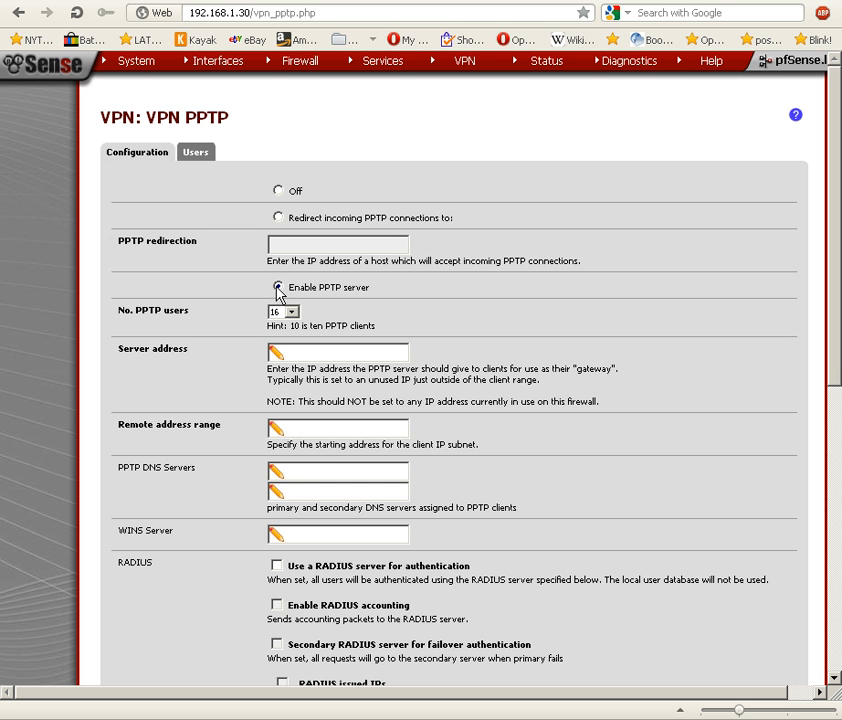
{"action": "left_click", "coordinate": [284, 312]}
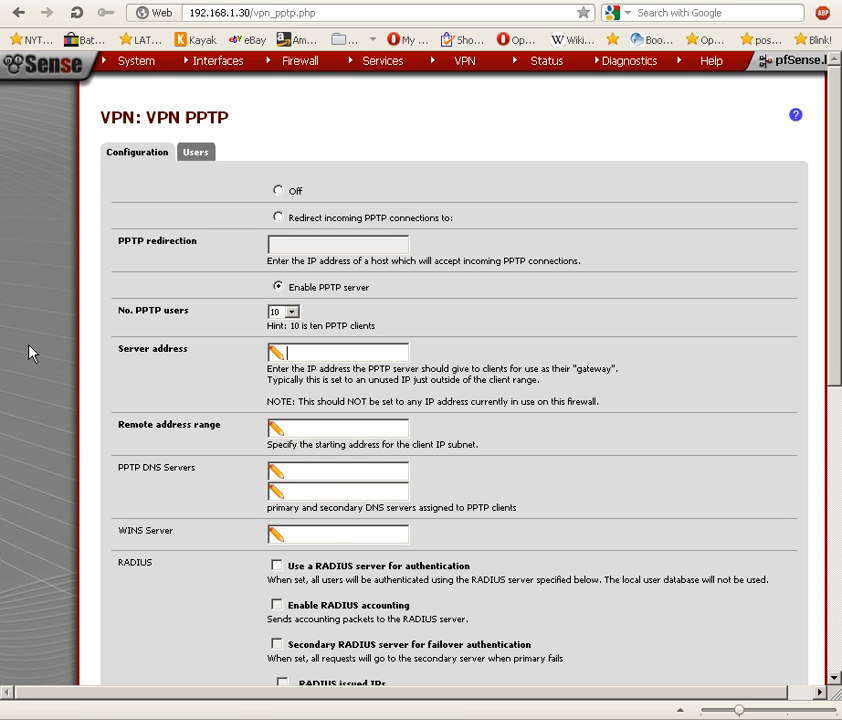
{"action": "type", "text": "192.1"}
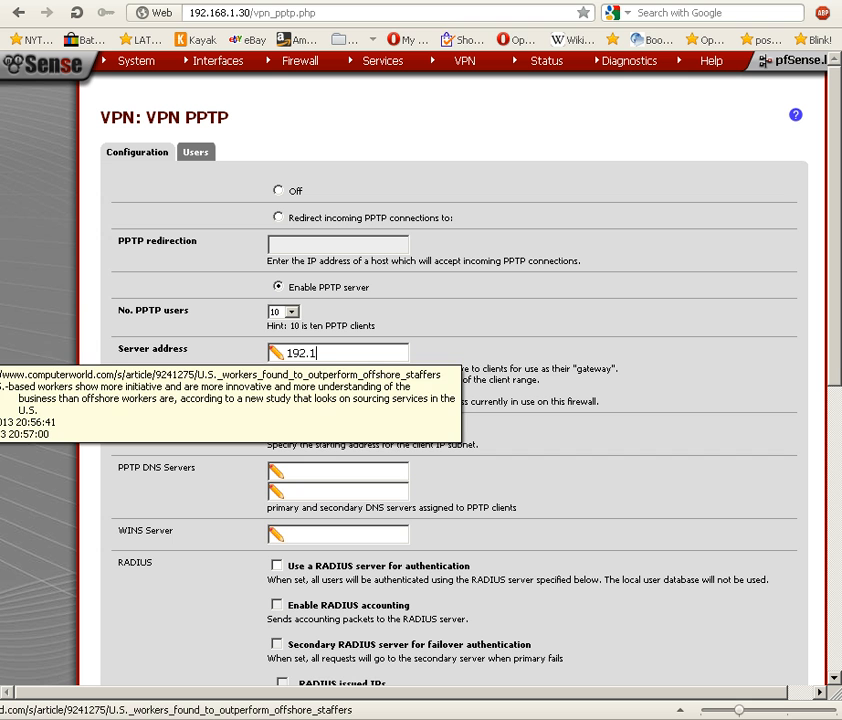
{"action": "type", "text": "68."}
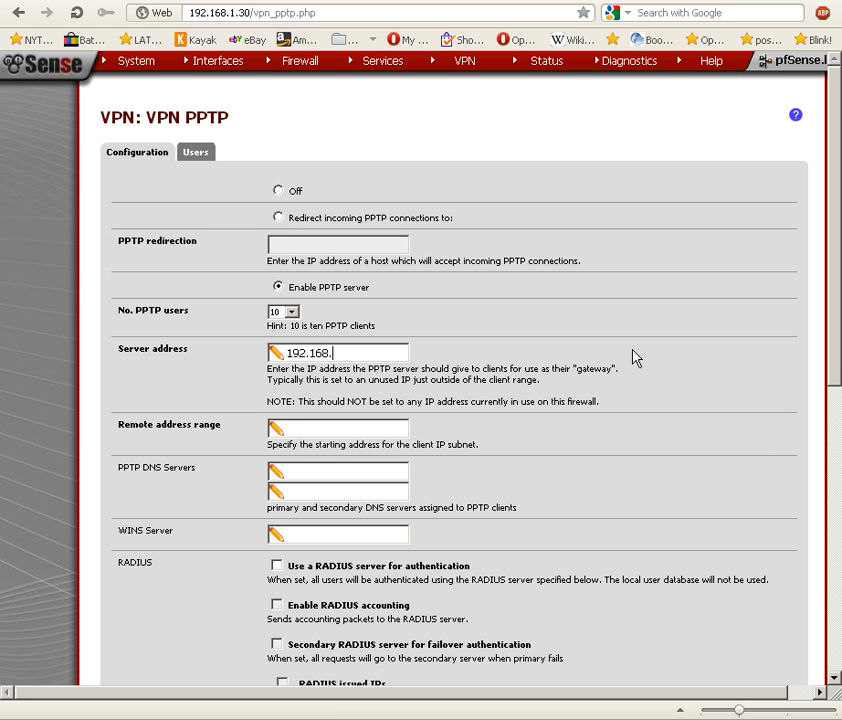
{"action": "type", "text": "5.1"}
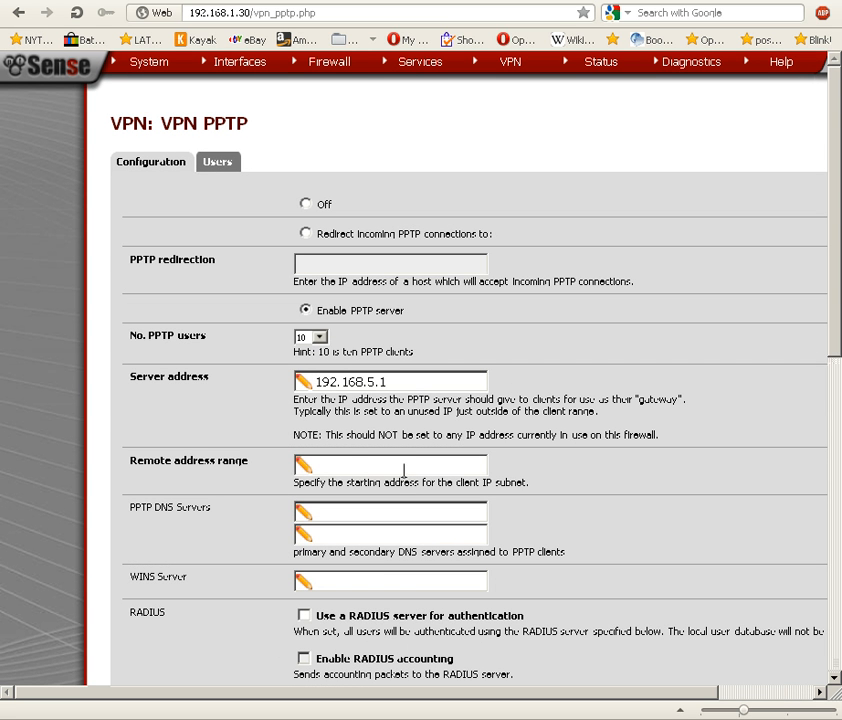
{"action": "type", "text": "192.168.5."}
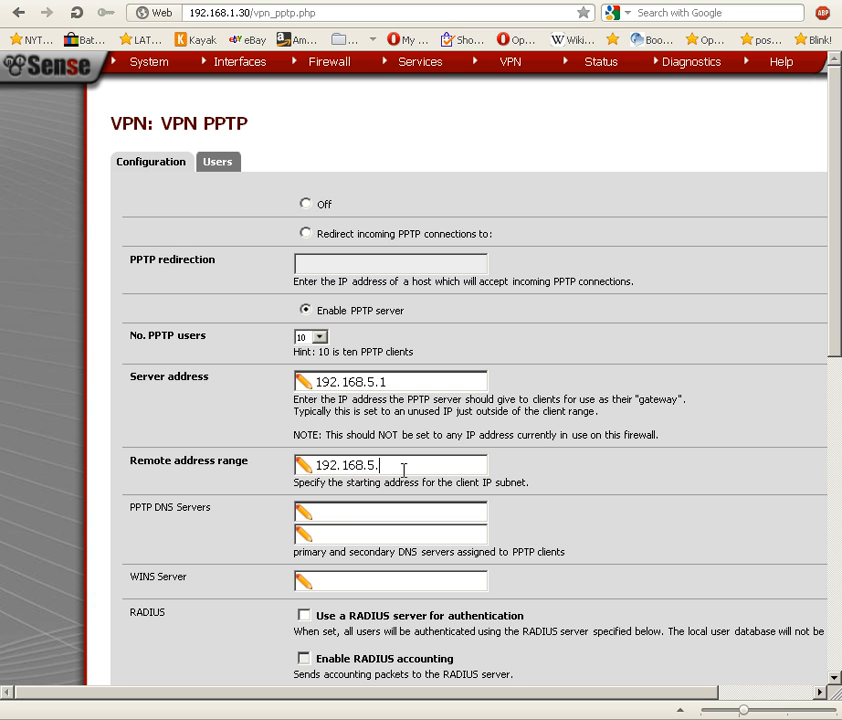
{"action": "type", "text": "2"}
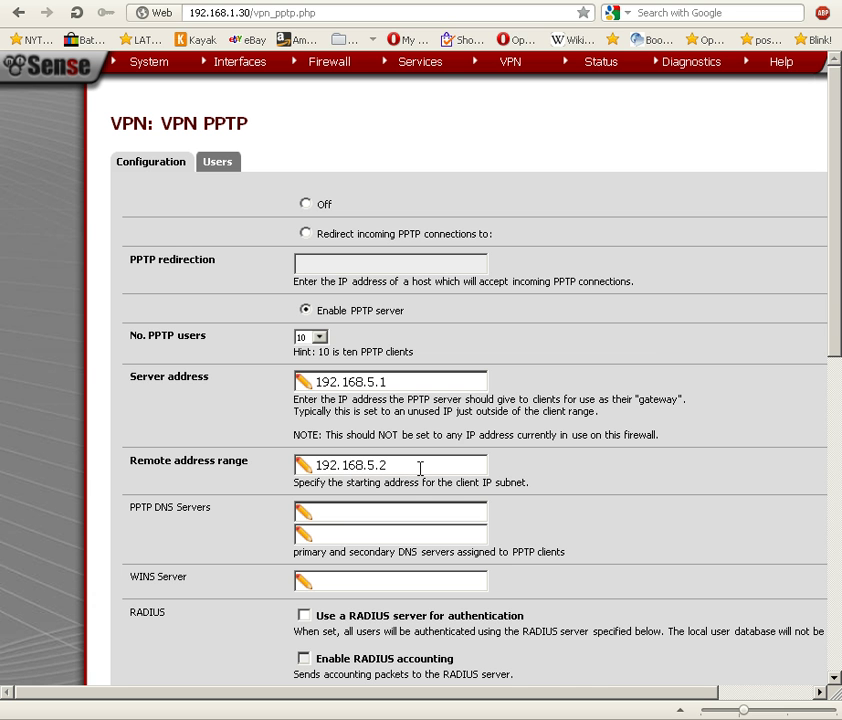
Step: Require 128-bit encryption for PPTP connections
{"action": "scroll", "scroll_direction": "down", "scroll_amount": 3}
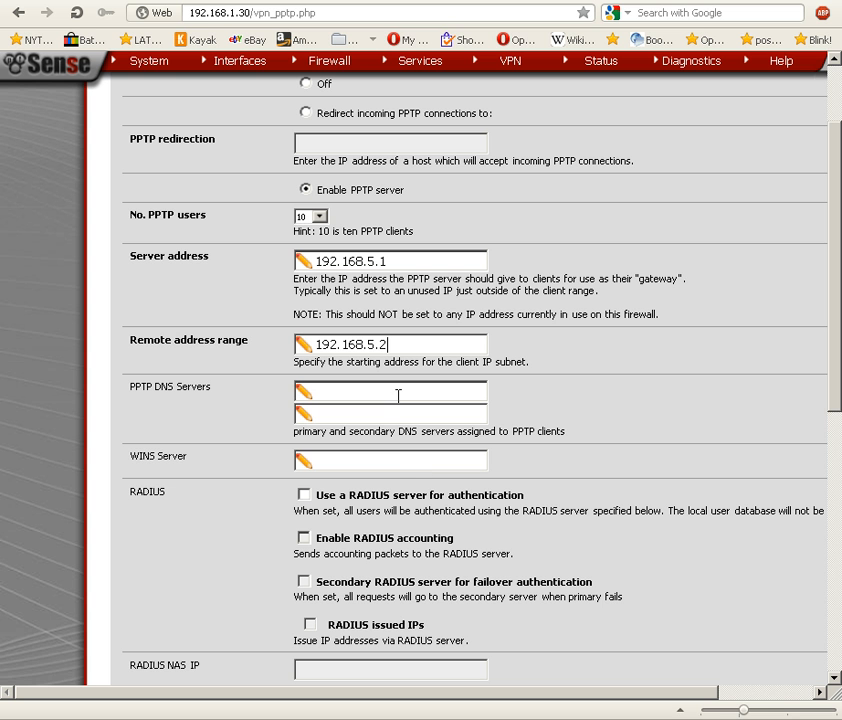
{"action": "mouse_move", "coordinate": [396, 458]}
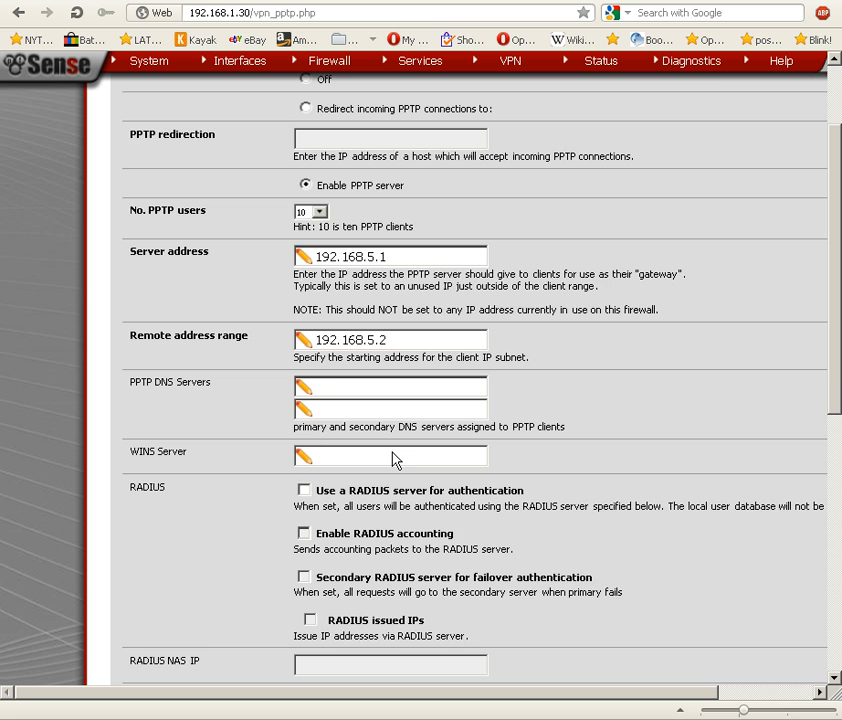
{"action": "scroll", "scroll_direction": "down", "scroll_amount": 3}
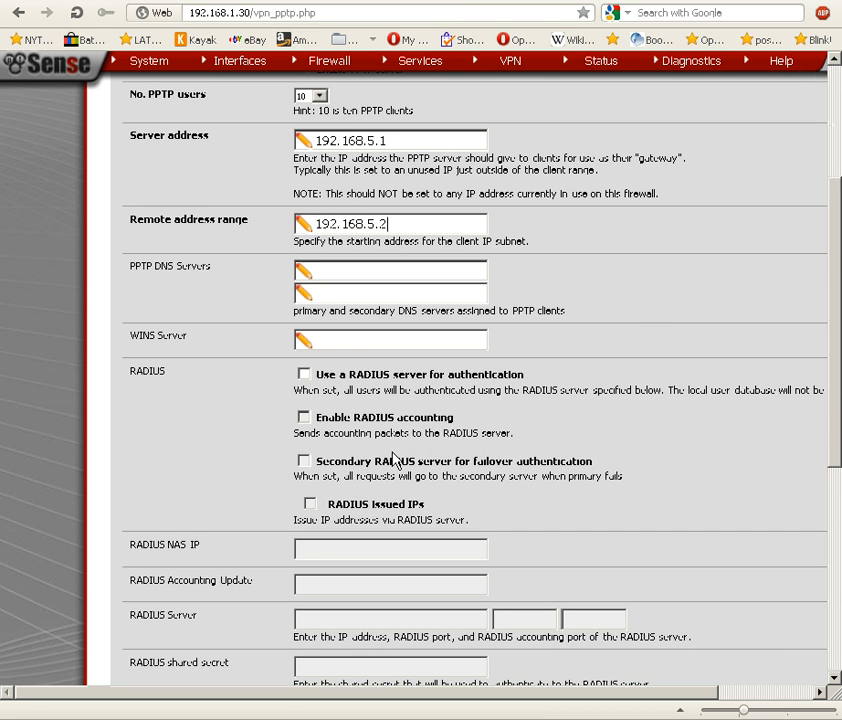
{"action": "scroll", "scroll_direction": "down", "scroll_amount": 3}
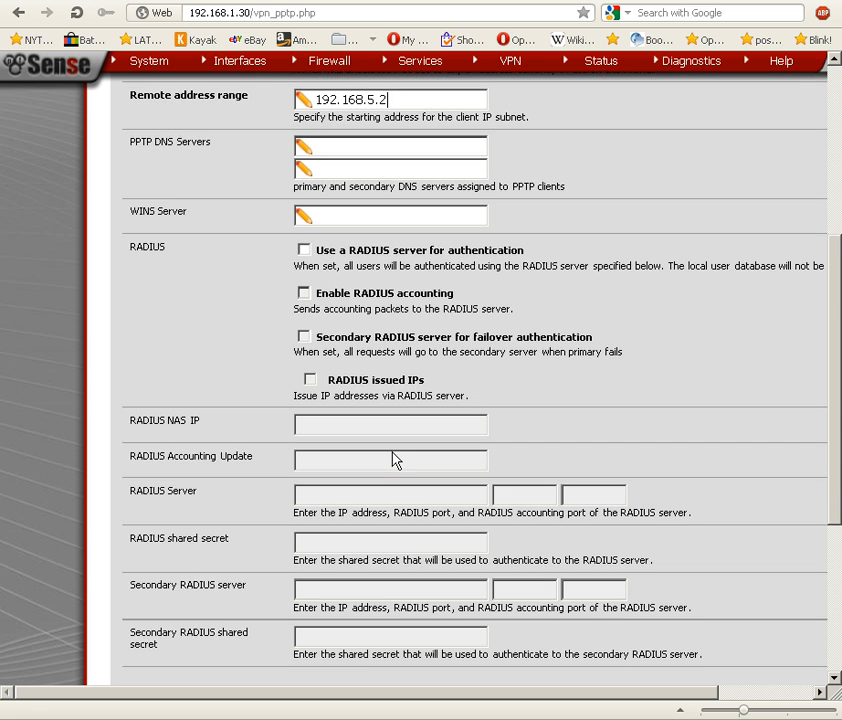
{"action": "scroll", "scroll_direction": "down", "scroll_amount": 3}
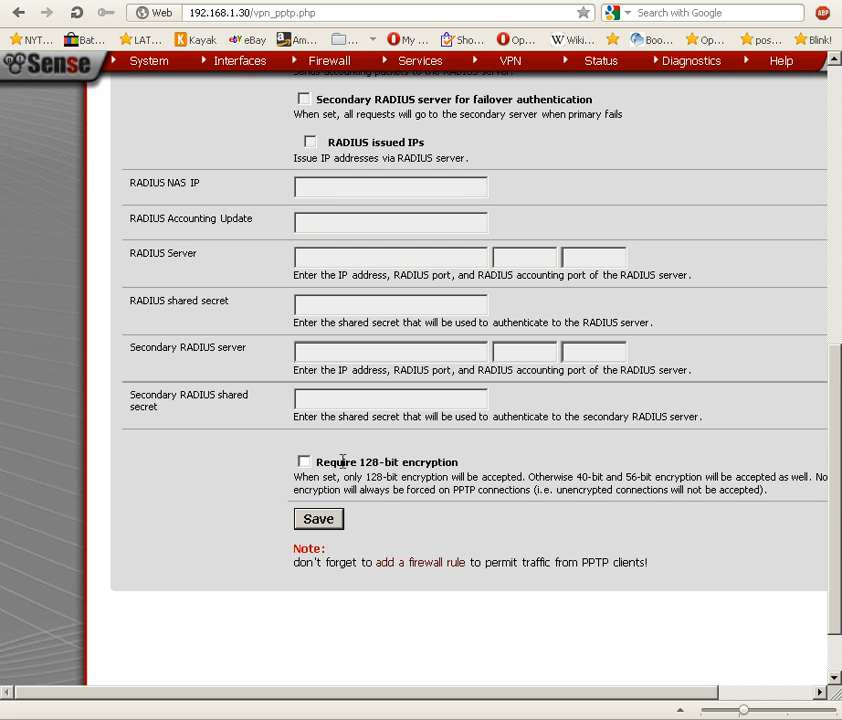
{"action": "left_click", "coordinate": [304, 460]}
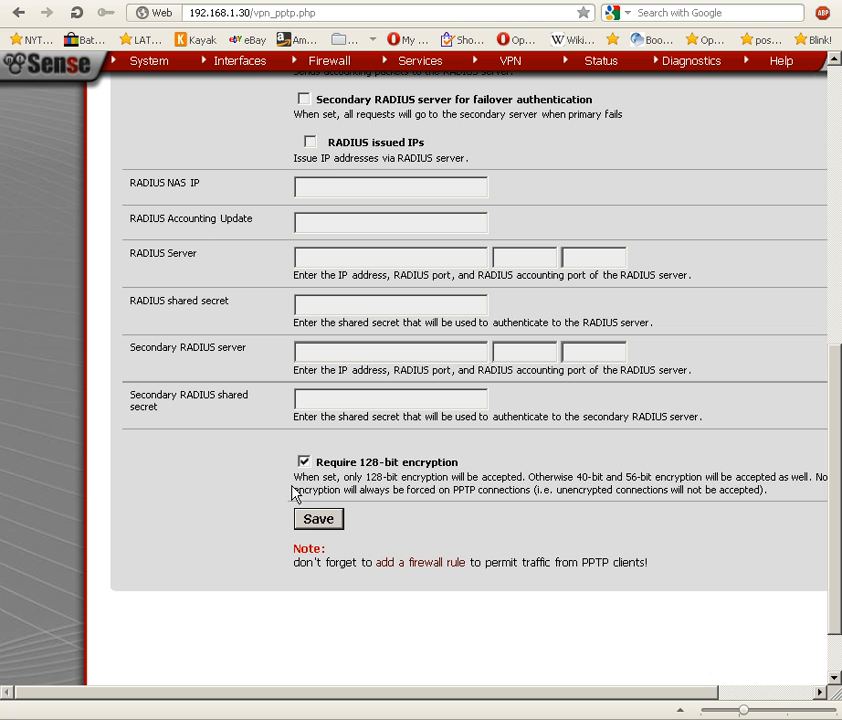
{"action": "mouse_move", "coordinate": [308, 508]}
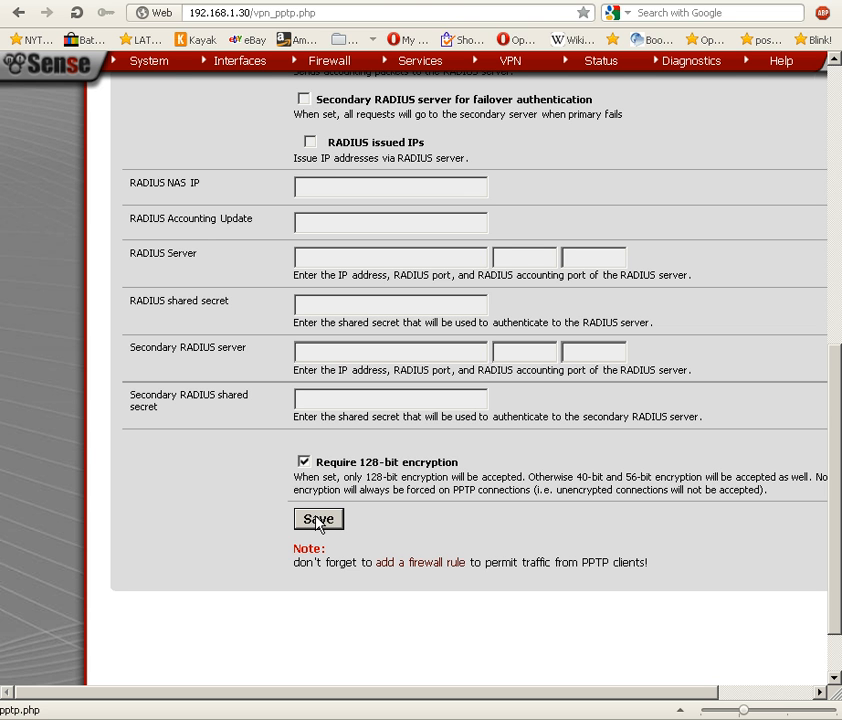
Step: Save the PPTP server settings so pfSense reports the changes applied successfully
{"action": "left_click", "coordinate": [318, 520]}
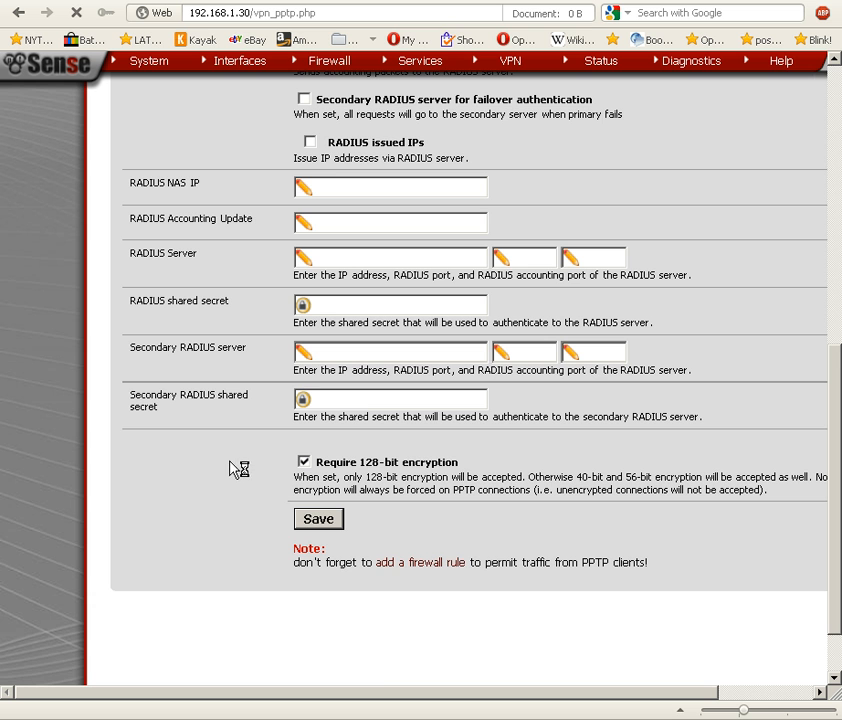
{"action": "scroll", "scroll_direction": "up", "scroll_amount": 3}
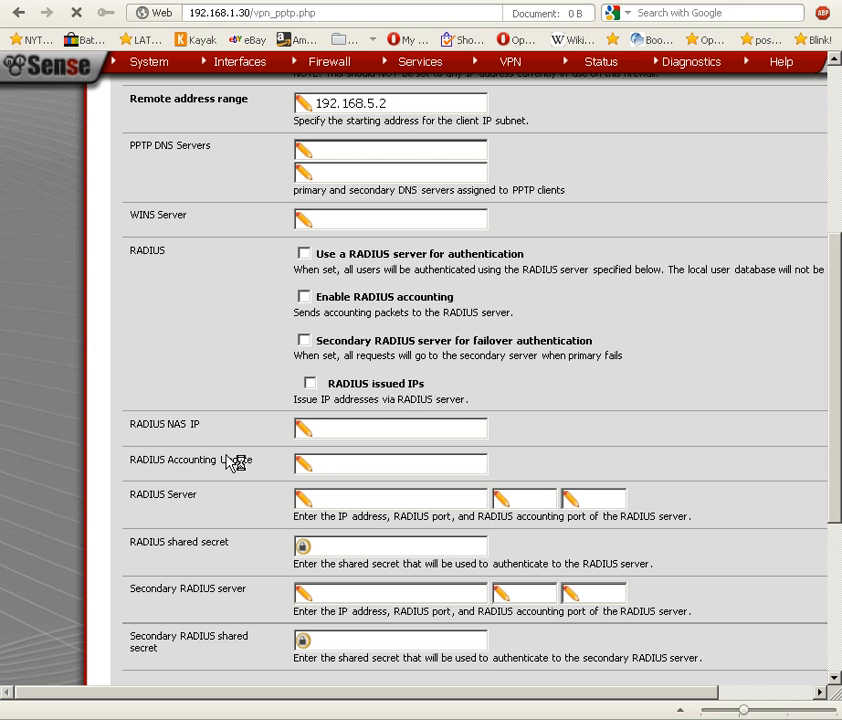
{"action": "mouse_move", "coordinate": [178, 420]}
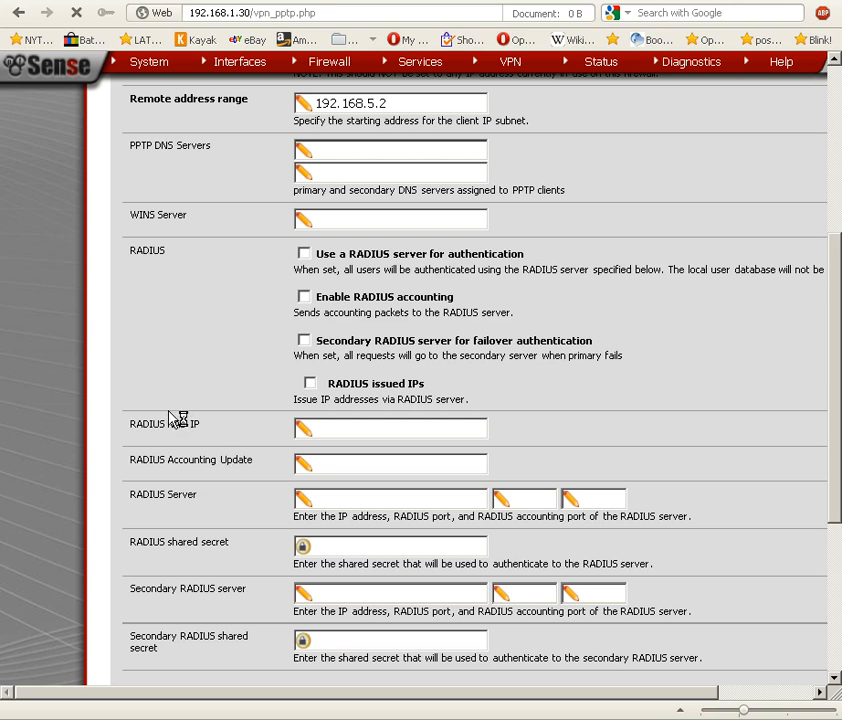
{"action": "mouse_move", "coordinate": [106, 384]}
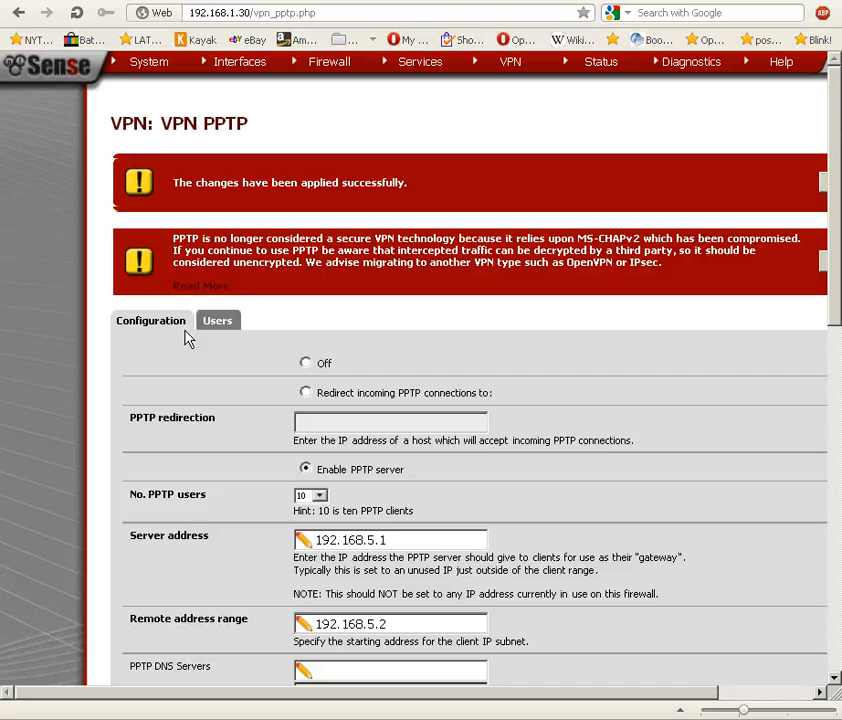
{"action": "left_click", "coordinate": [218, 320]}
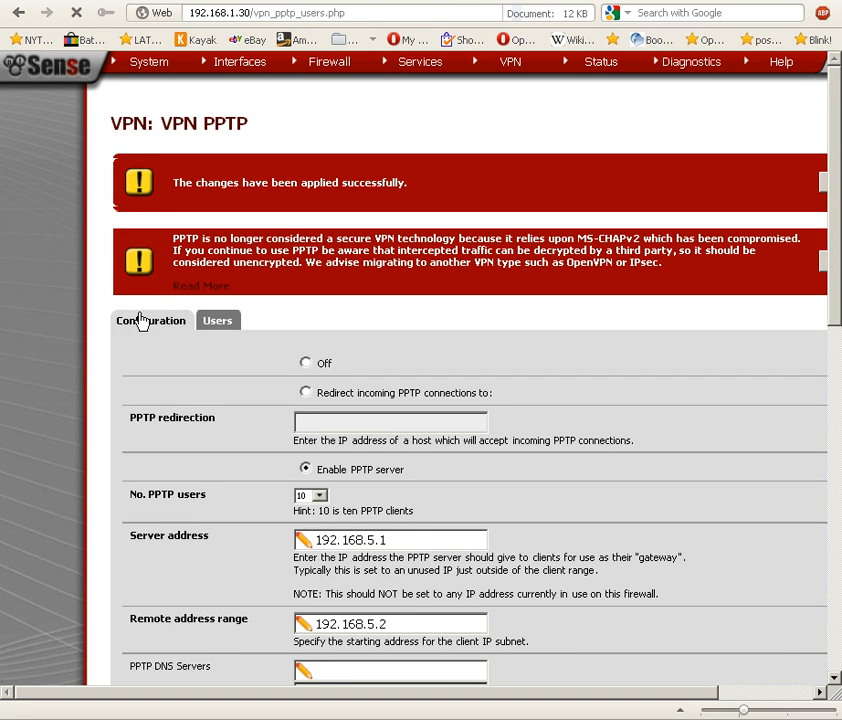
Step: Create PPTP user homer with a password, save it and apply the user list changes
{"action": "left_click", "coordinate": [218, 320]}
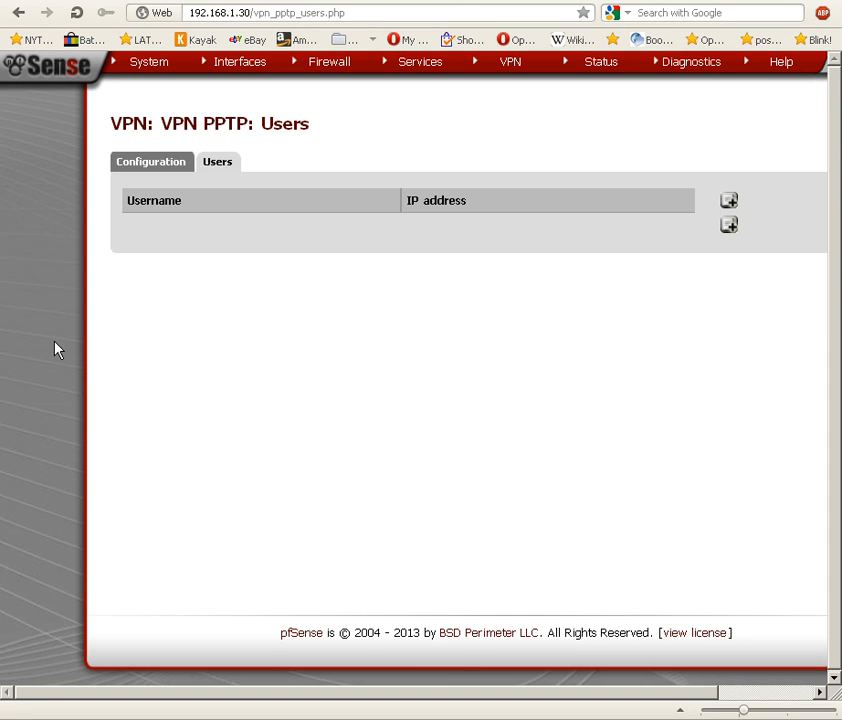
{"action": "mouse_move", "coordinate": [728, 224]}
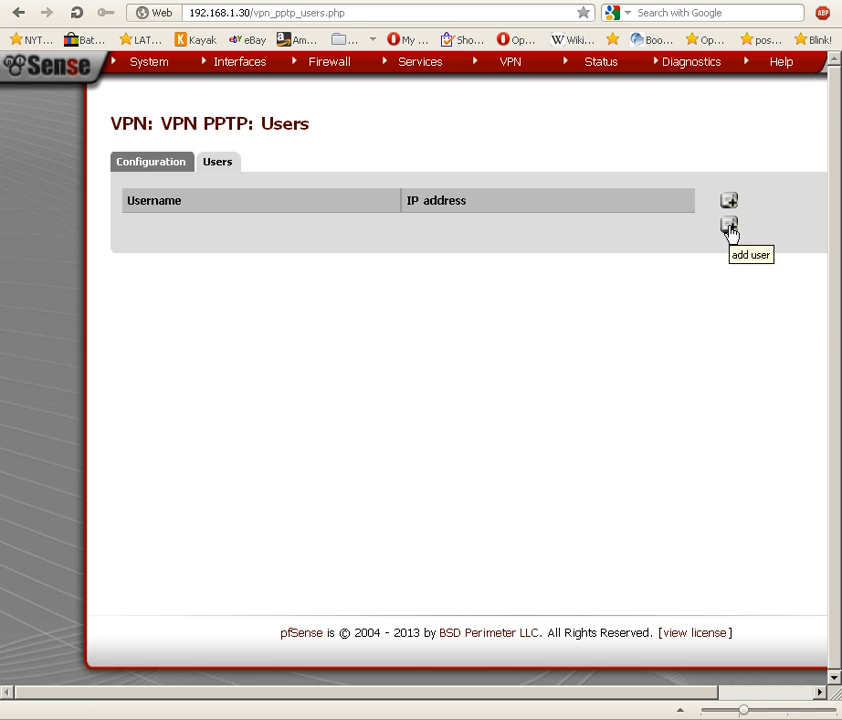
{"action": "left_click", "coordinate": [728, 224]}
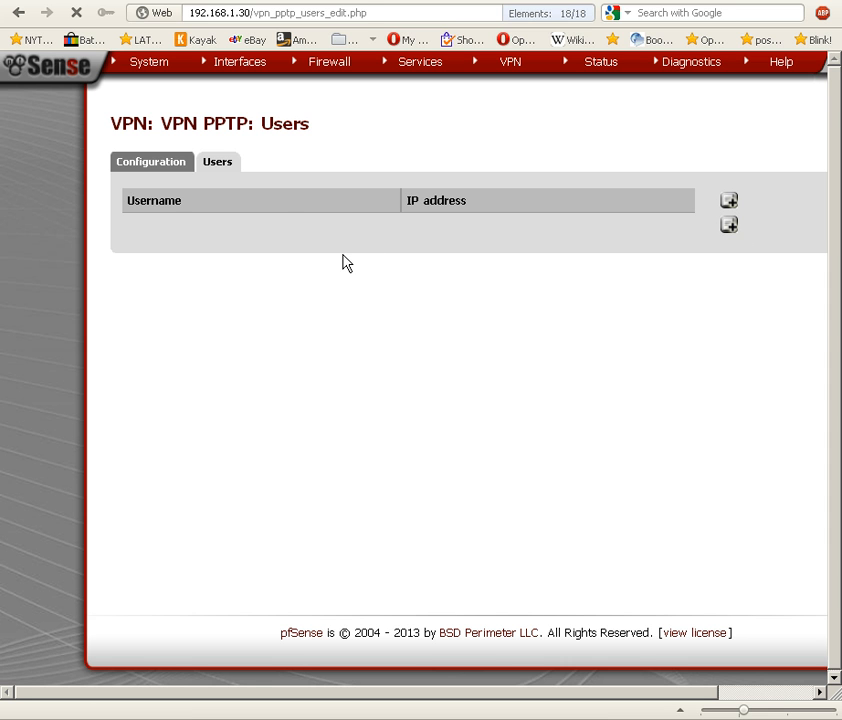
{"action": "left_click", "coordinate": [728, 200]}
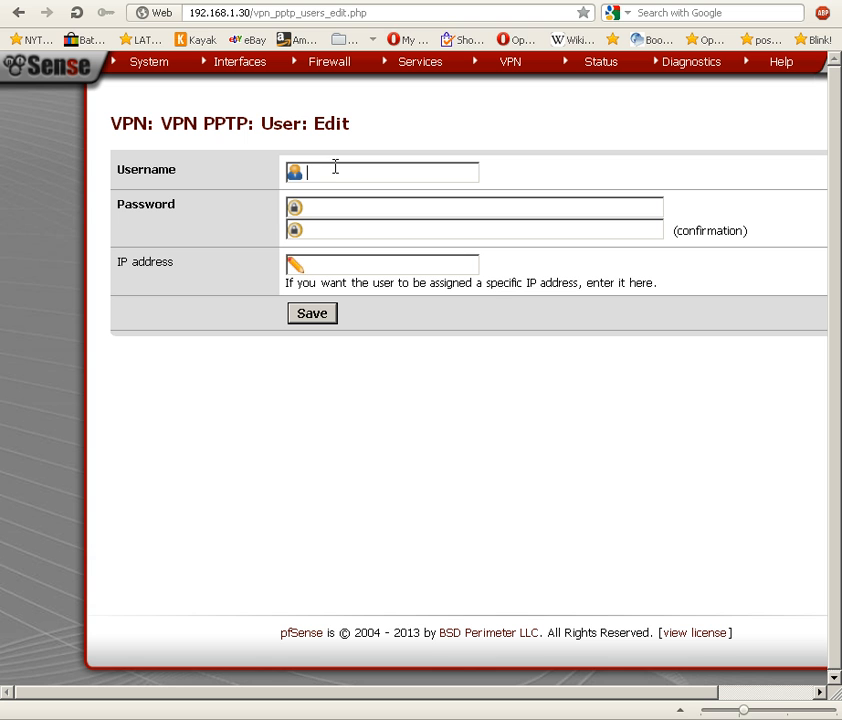
{"action": "type", "text": "ho"}
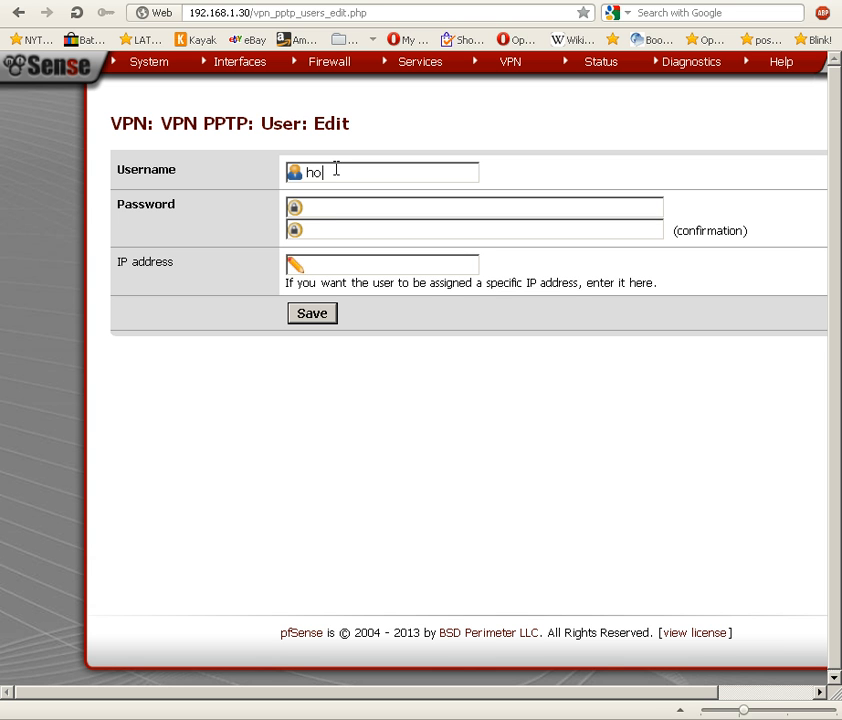
{"action": "type", "text": "mer"}
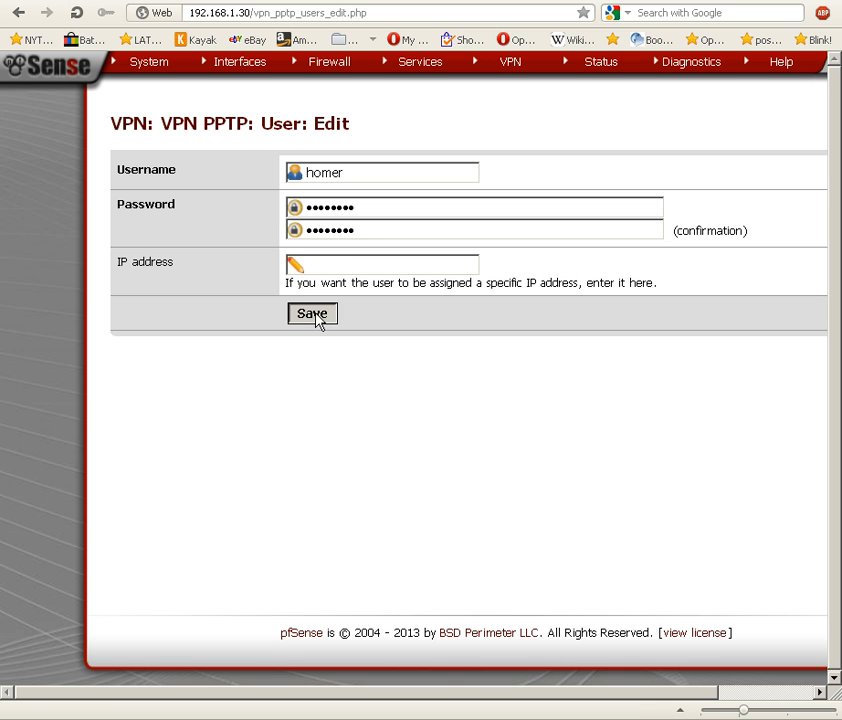
{"action": "left_click", "coordinate": [312, 312]}
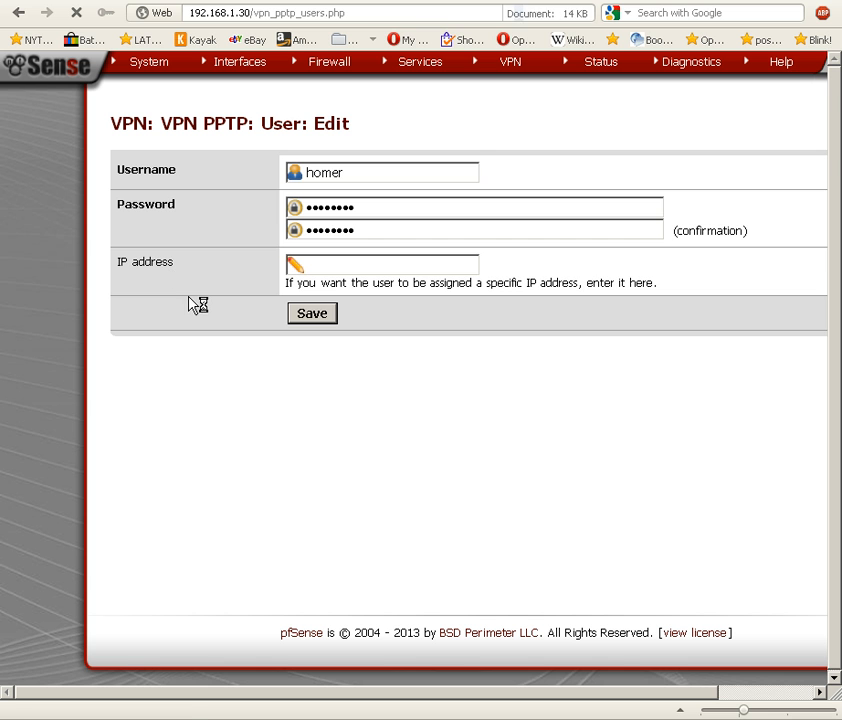
{"action": "left_click", "coordinate": [312, 312]}
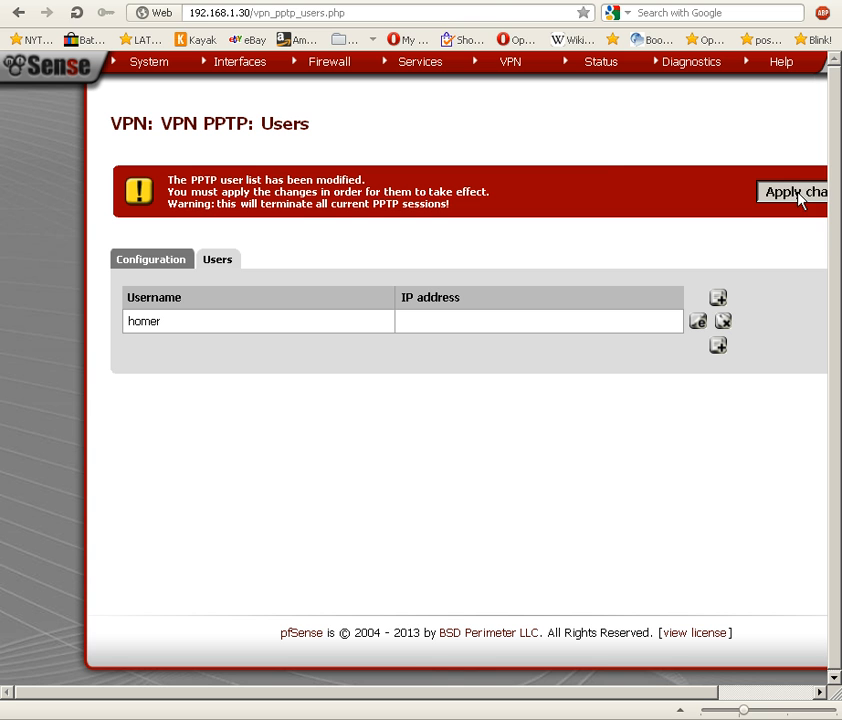
{"action": "left_click", "coordinate": [792, 192]}
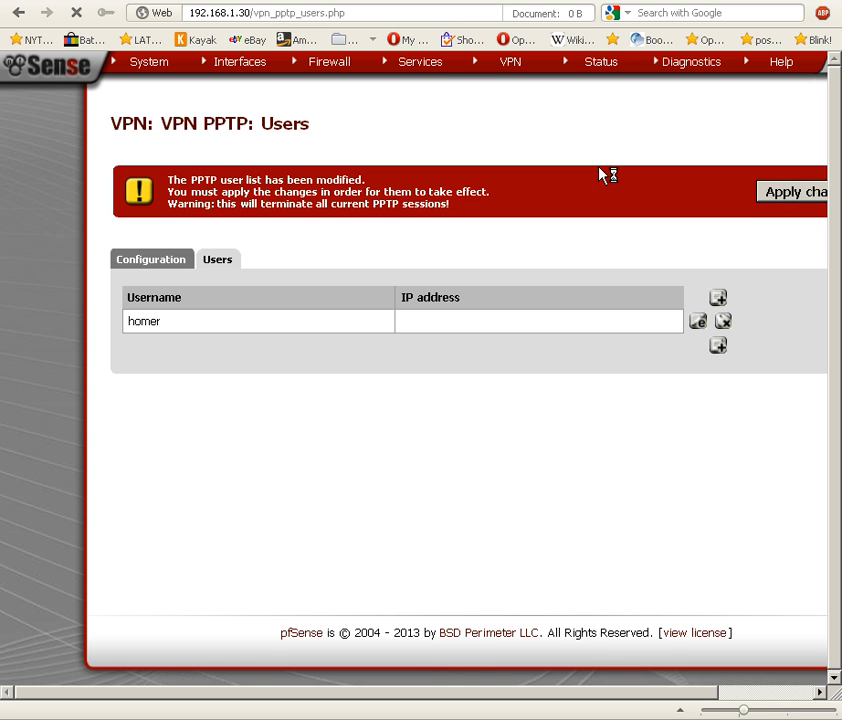
{"action": "mouse_move", "coordinate": [604, 172]}
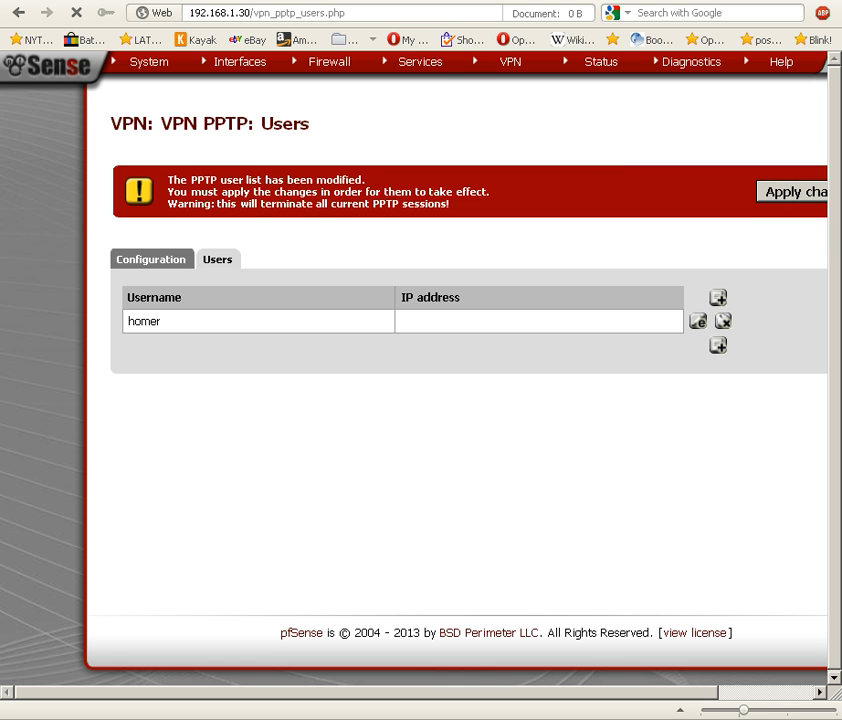
{"action": "left_click", "coordinate": [792, 192]}
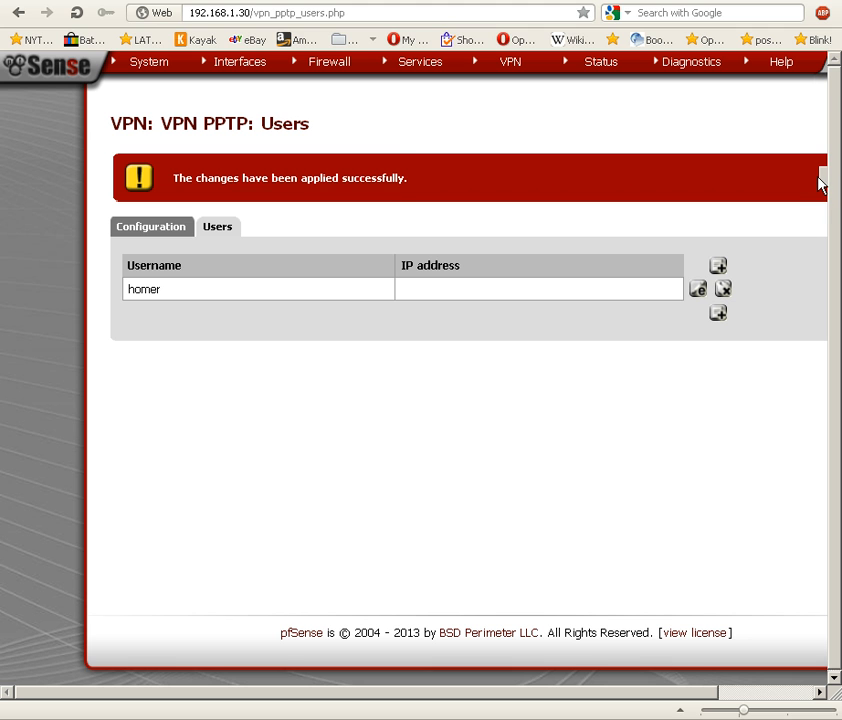
Step: Go to Firewall > Rules, show the empty PPTP VPN interface tab and start a new rule
{"action": "left_click", "coordinate": [328, 60]}
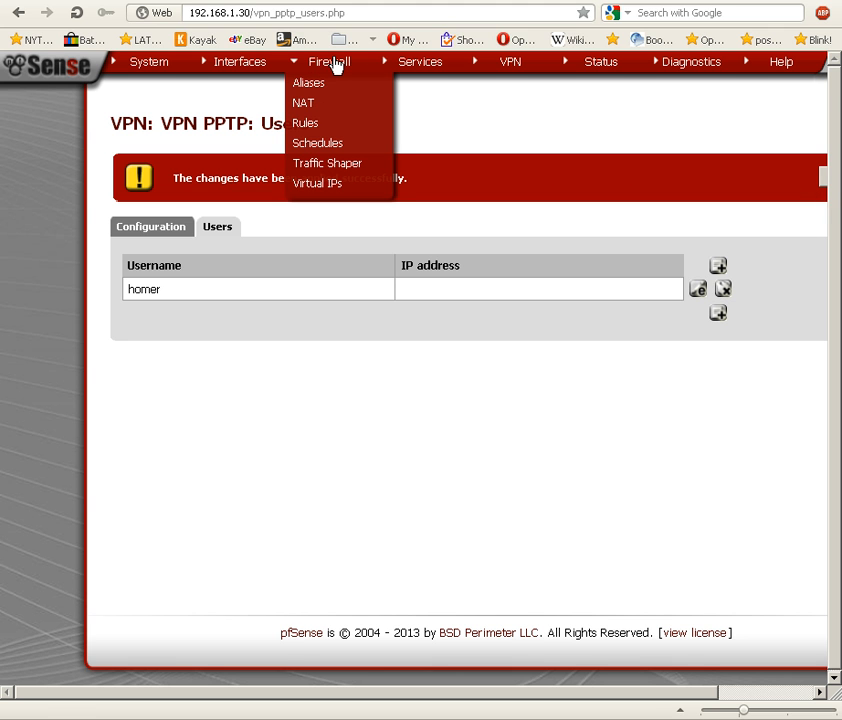
{"action": "mouse_move", "coordinate": [308, 124]}
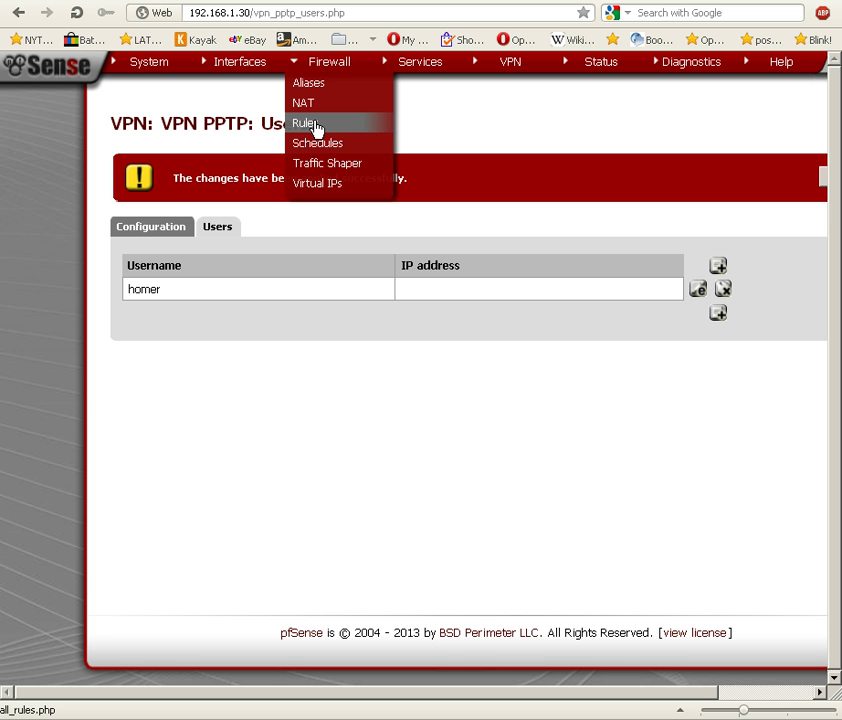
{"action": "left_click", "coordinate": [304, 122]}
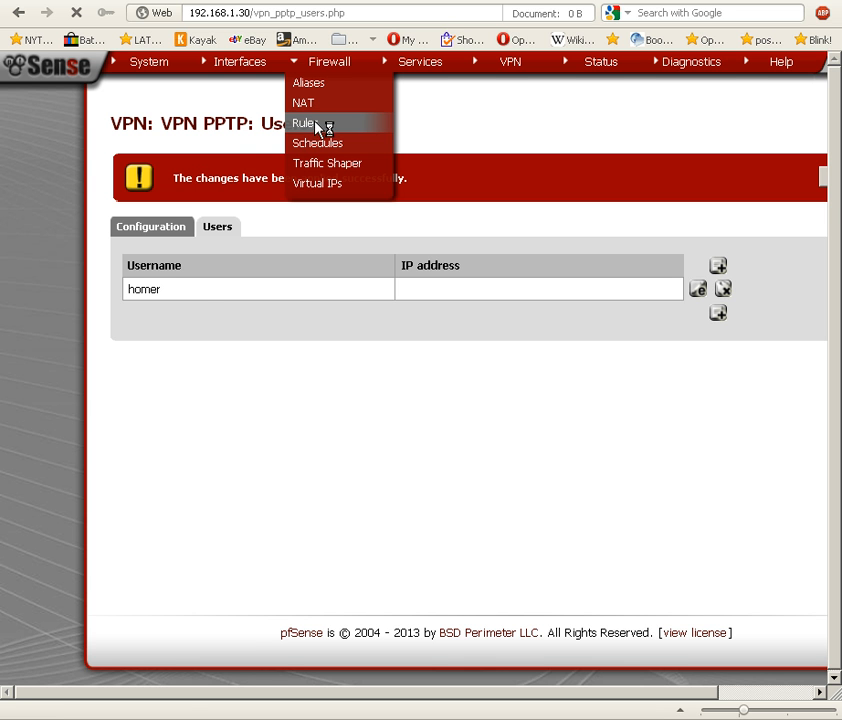
{"action": "left_click", "coordinate": [304, 122]}
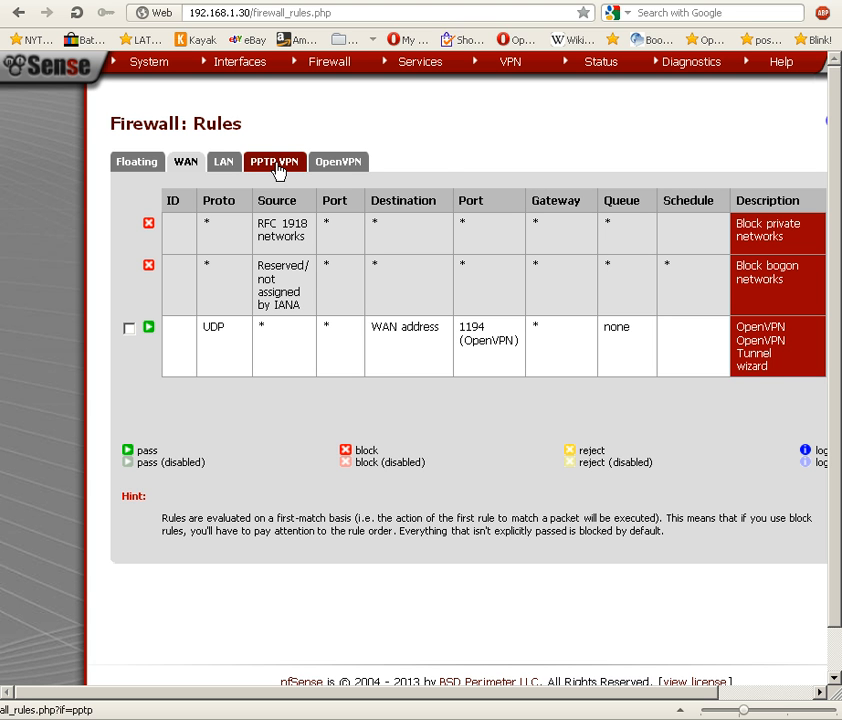
{"action": "left_click", "coordinate": [276, 160]}
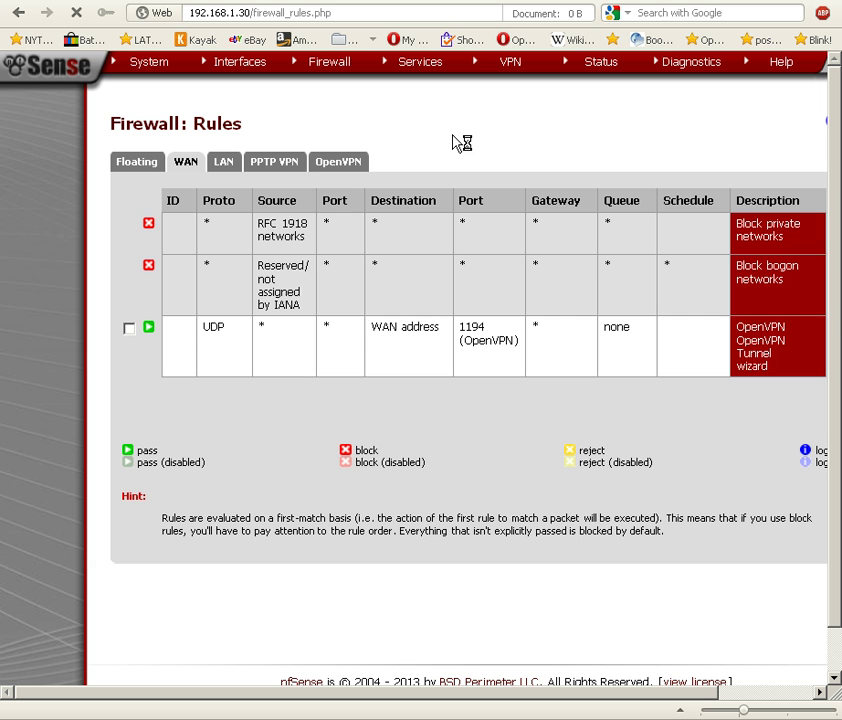
{"action": "left_click", "coordinate": [274, 160]}
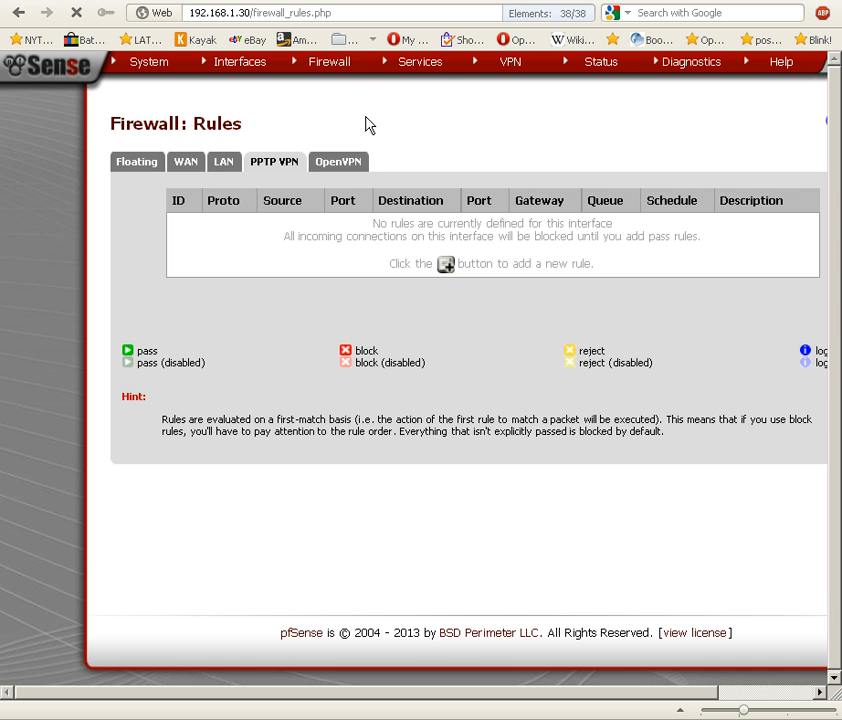
{"action": "left_click", "coordinate": [148, 60]}
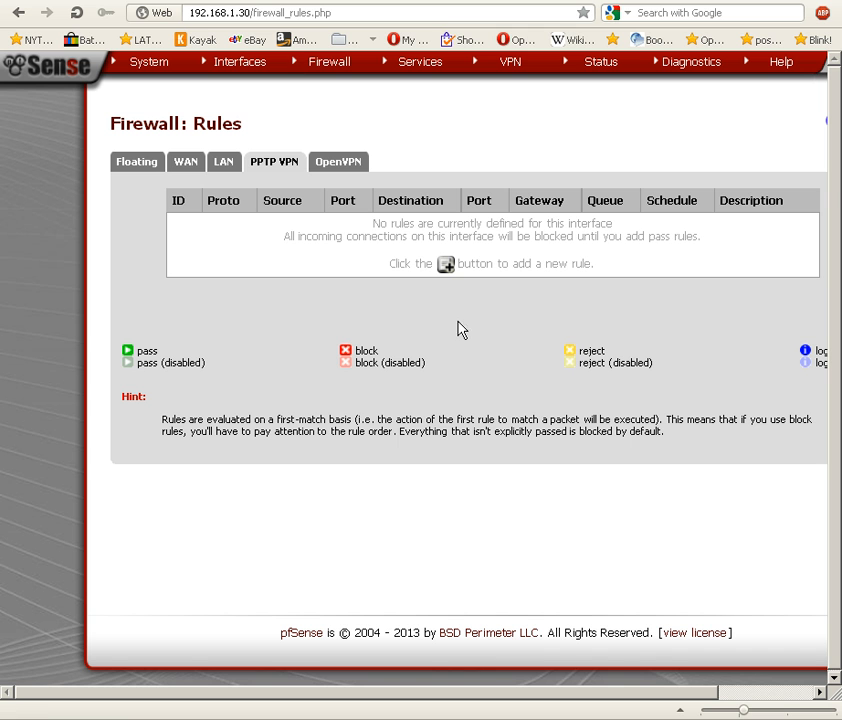
{"action": "mouse_move", "coordinate": [446, 264]}
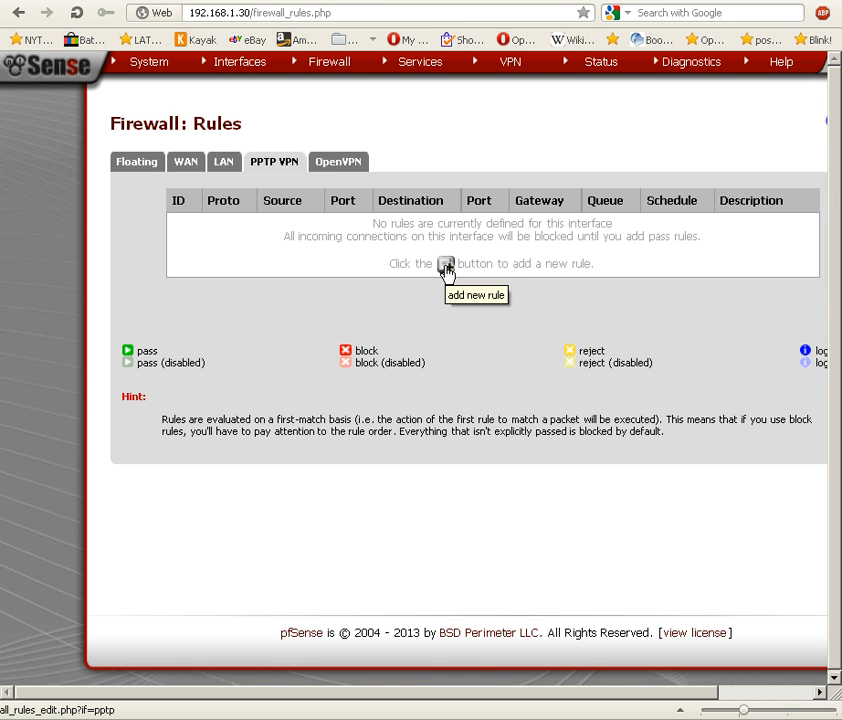
{"action": "left_click", "coordinate": [446, 264]}
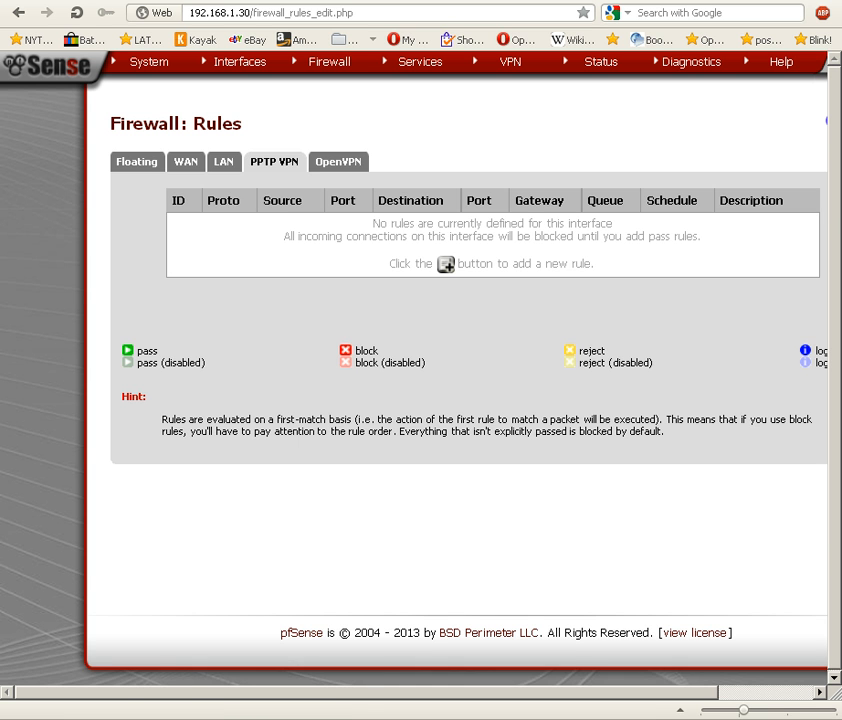
Step: Save a pass rule for TCP to LAN subnet, port any, described 'Allow PPTP clients to LAN'
{"action": "left_click", "coordinate": [444, 264]}
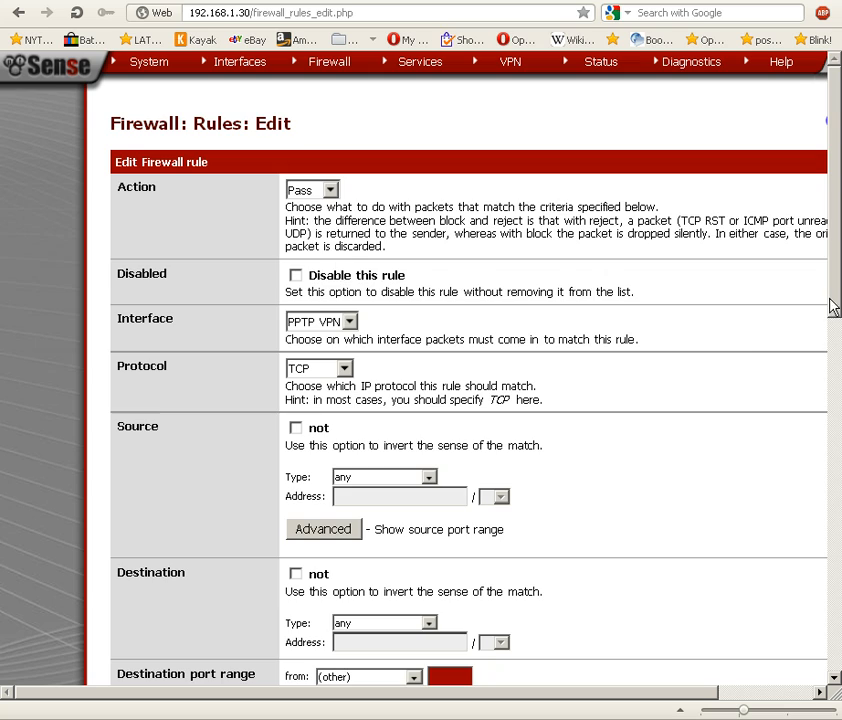
{"action": "scroll", "scroll_direction": "down", "scroll_amount": 3}
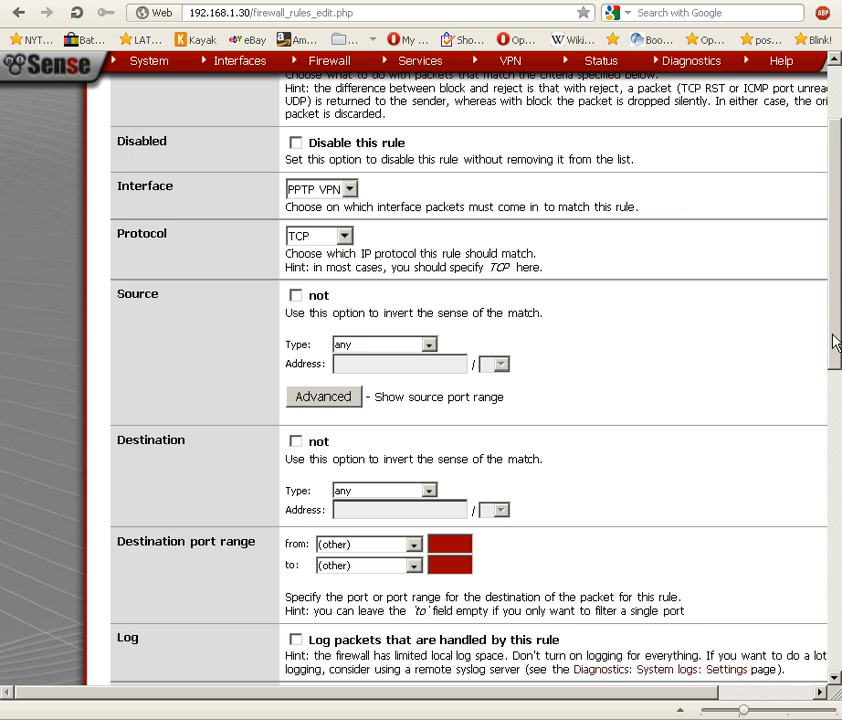
{"action": "scroll", "scroll_direction": "down", "scroll_amount": 3}
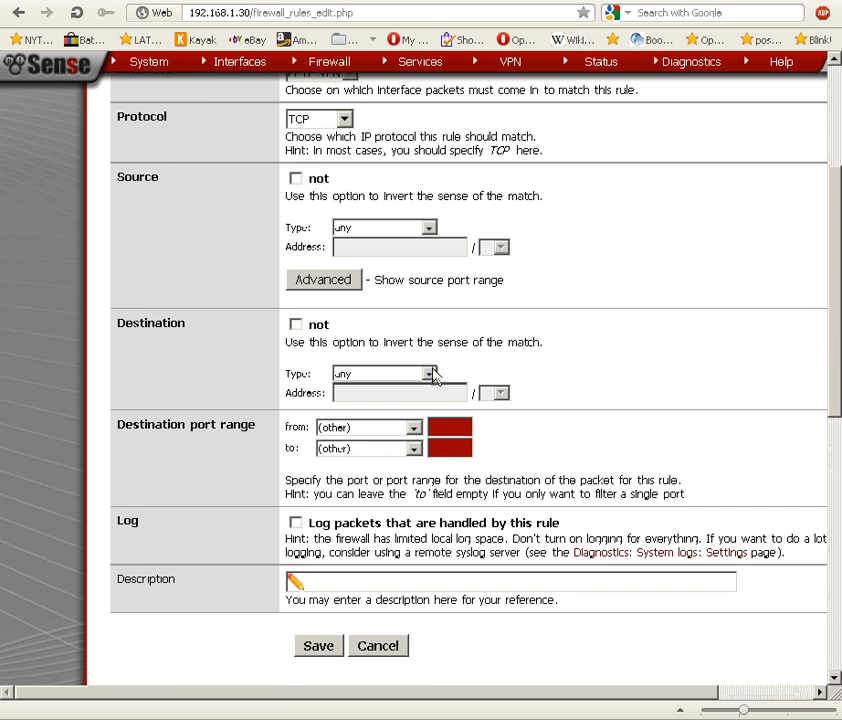
{"action": "left_click", "coordinate": [430, 374]}
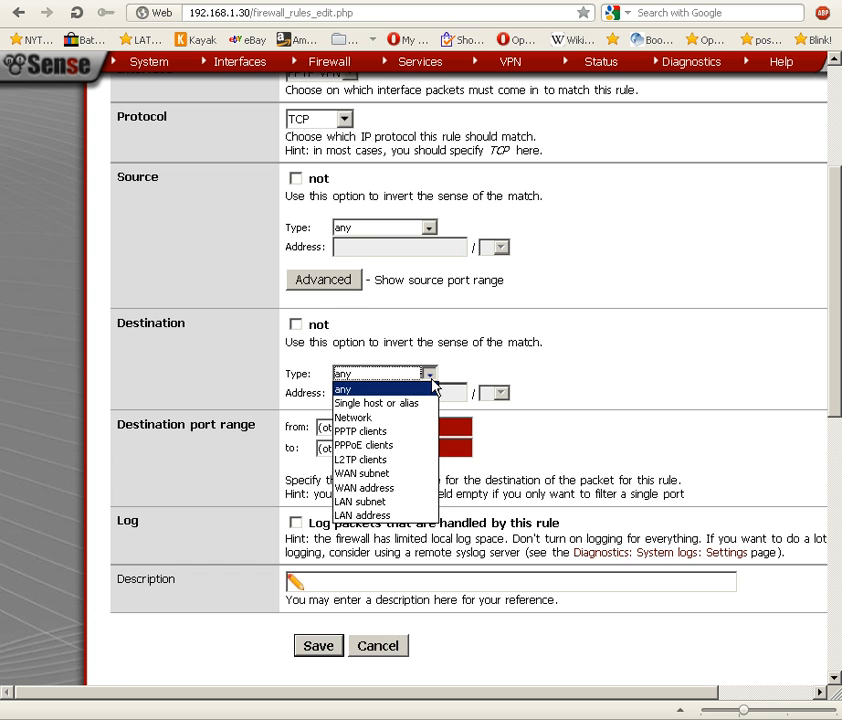
{"action": "left_click", "coordinate": [364, 500]}
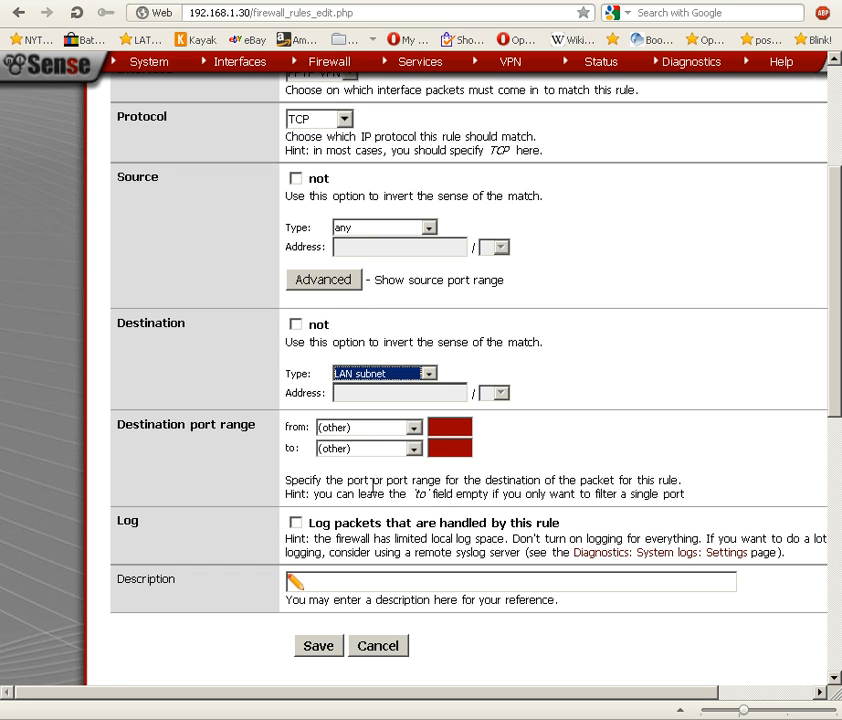
{"action": "left_click", "coordinate": [412, 428]}
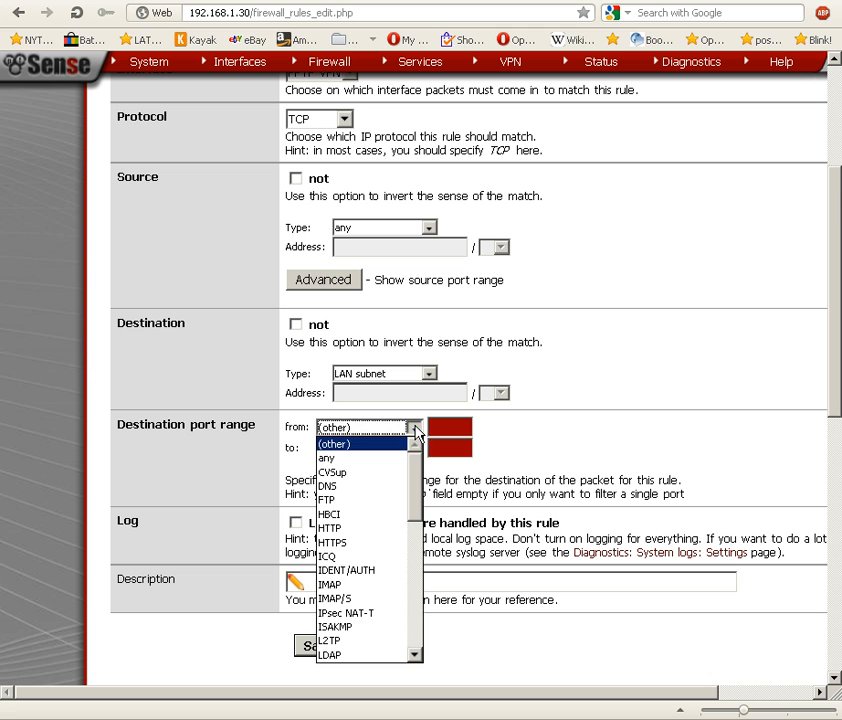
{"action": "left_click", "coordinate": [326, 458]}
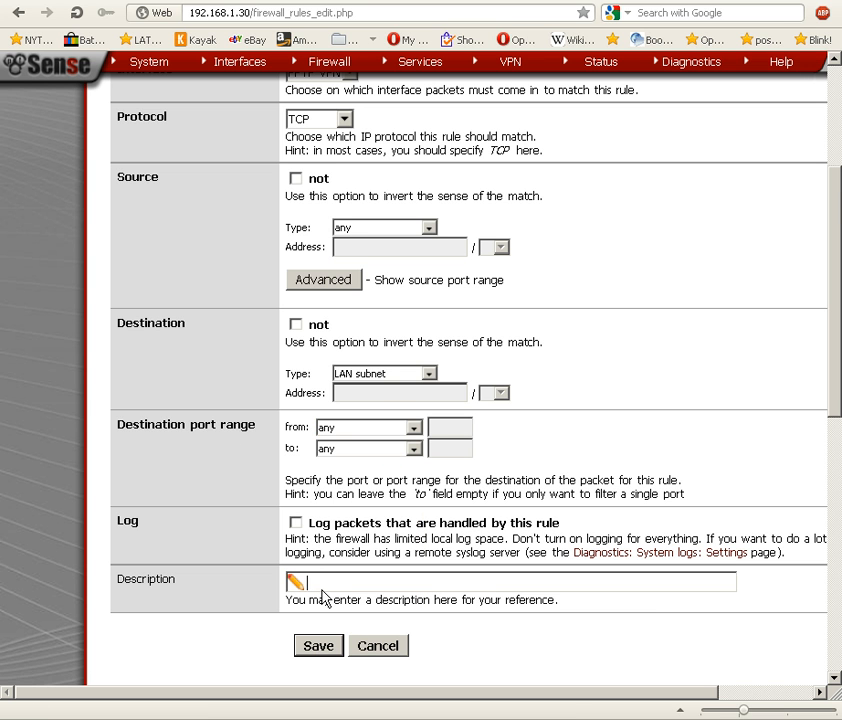
{"action": "type", "text": "Allow"}
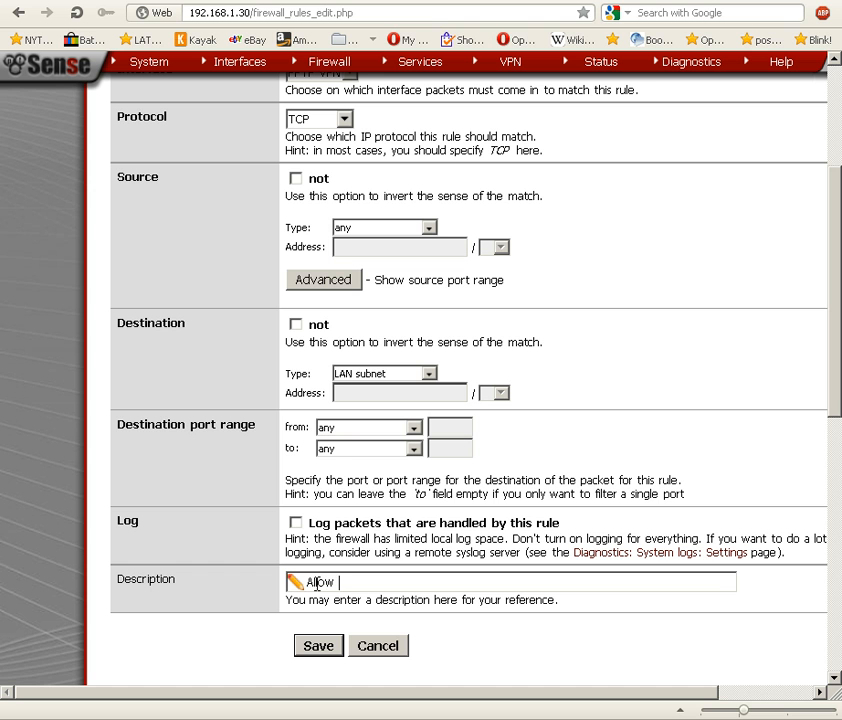
{"action": "type", "text": "PPTP cli"}
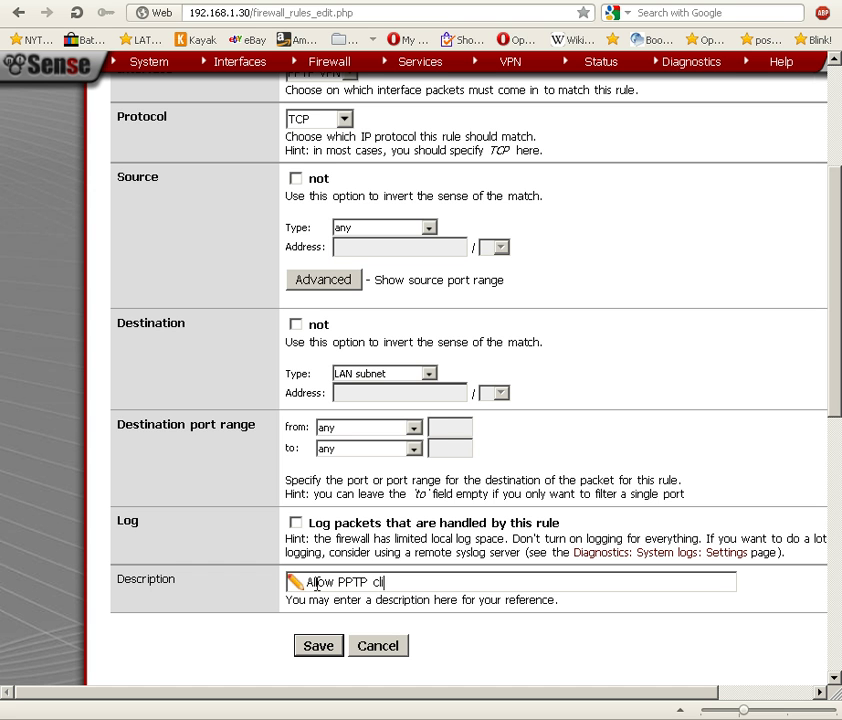
{"action": "type", "text": "ents to LAN"}
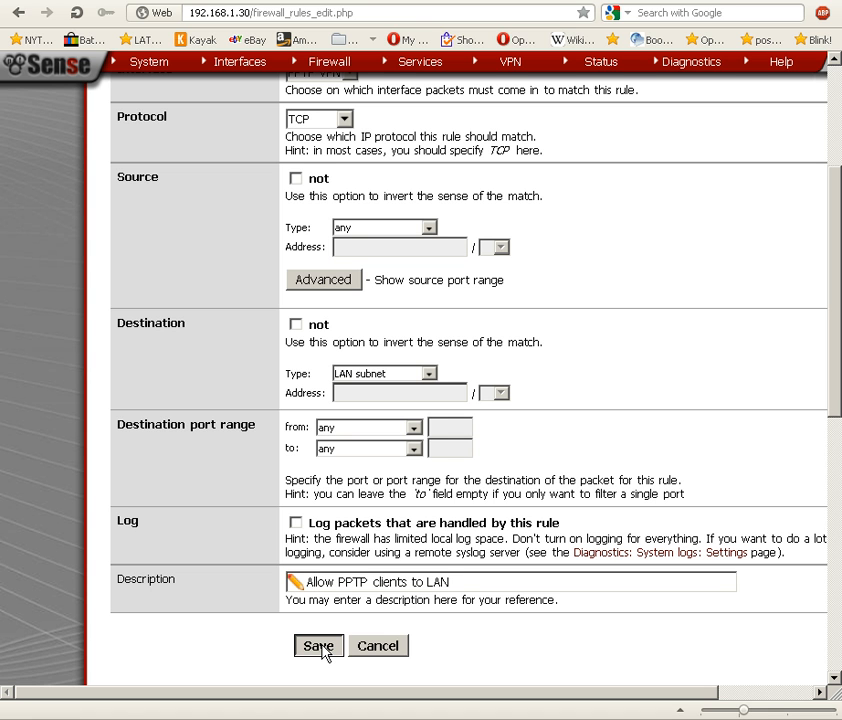
{"action": "left_click", "coordinate": [318, 644]}
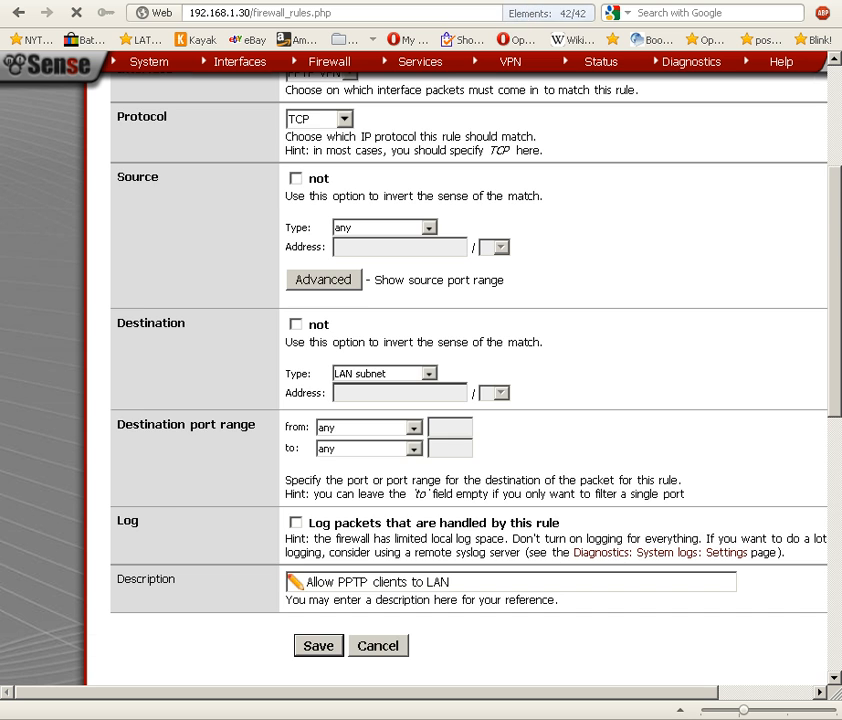
Step: Apply the firewall rule changes so the new PPTP VPN rule takes effect
{"action": "left_click", "coordinate": [318, 644]}
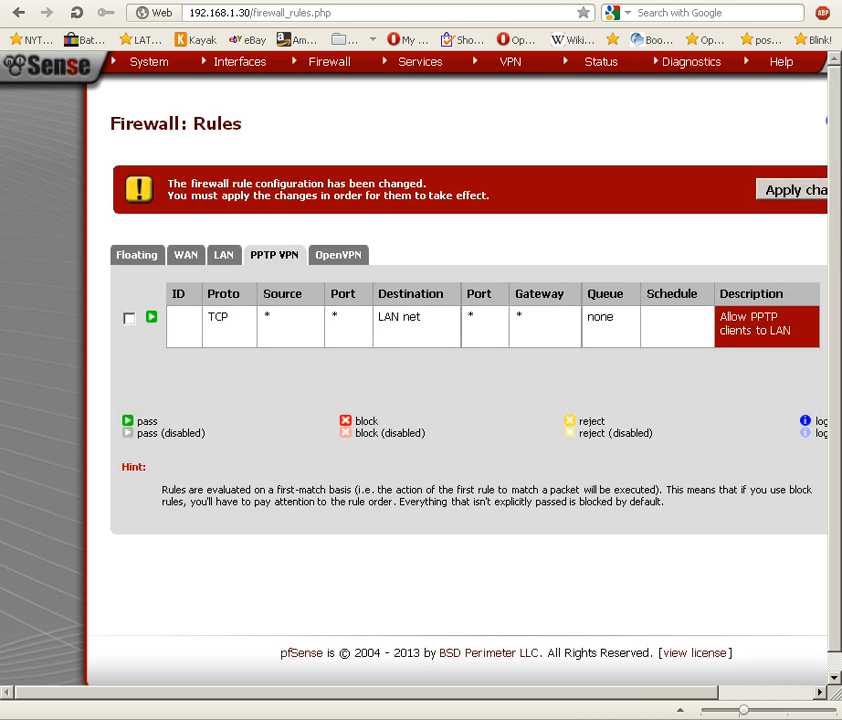
{"action": "mouse_move", "coordinate": [324, 340]}
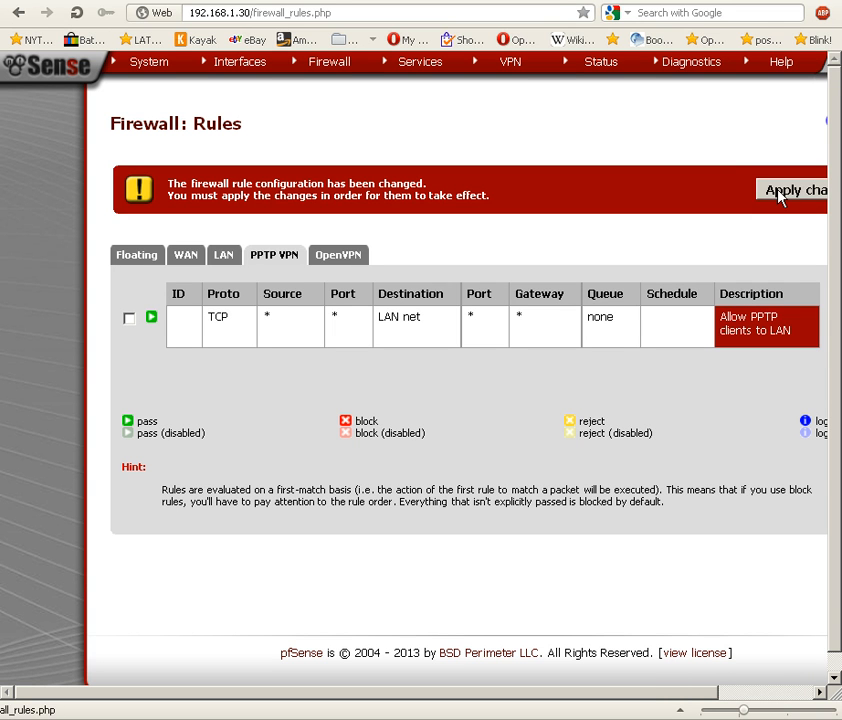
{"action": "left_click", "coordinate": [792, 190]}
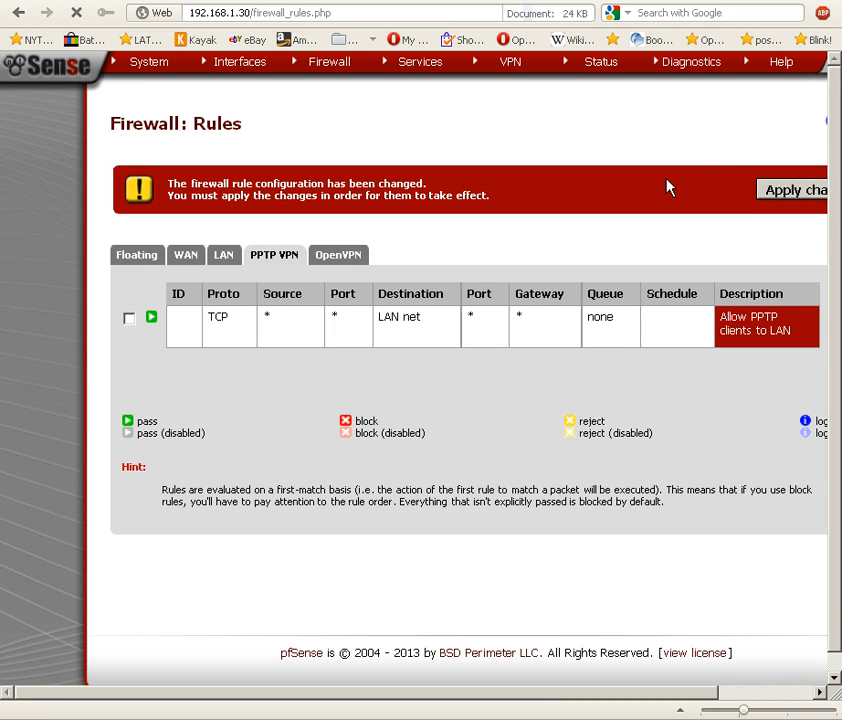
{"action": "left_click", "coordinate": [792, 188]}
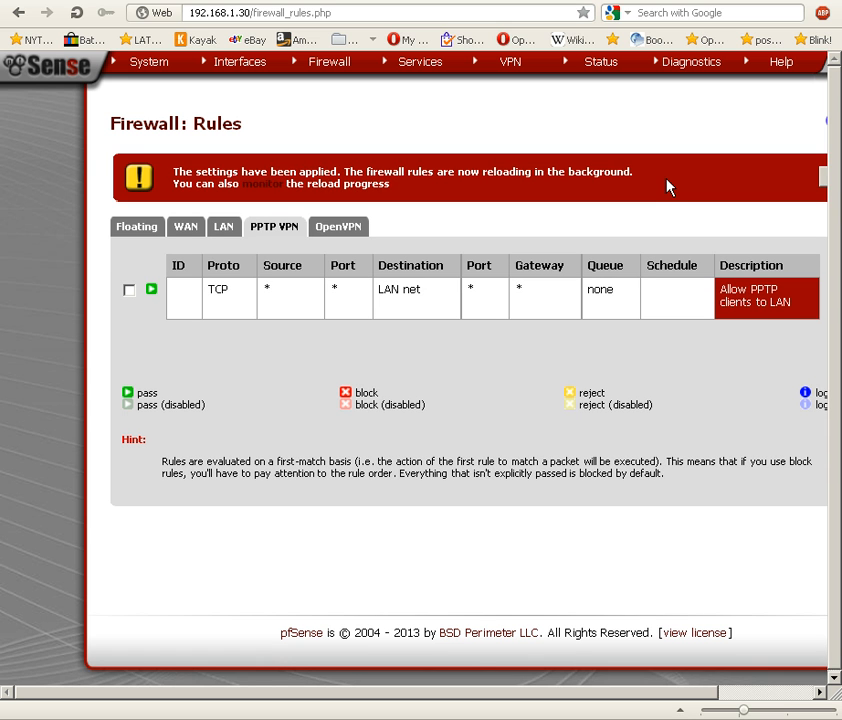
{"action": "mouse_move", "coordinate": [520, 124]}
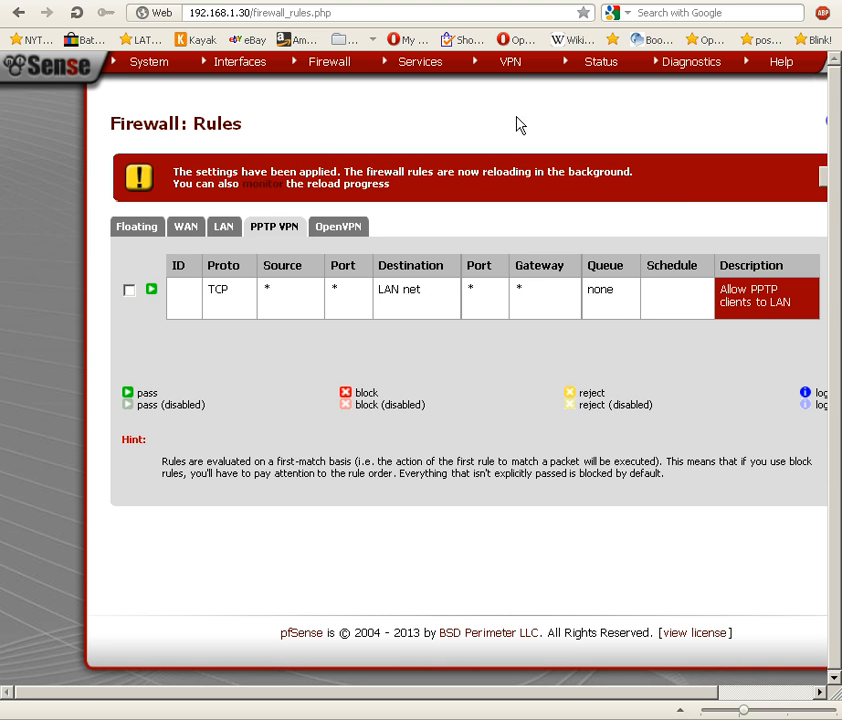